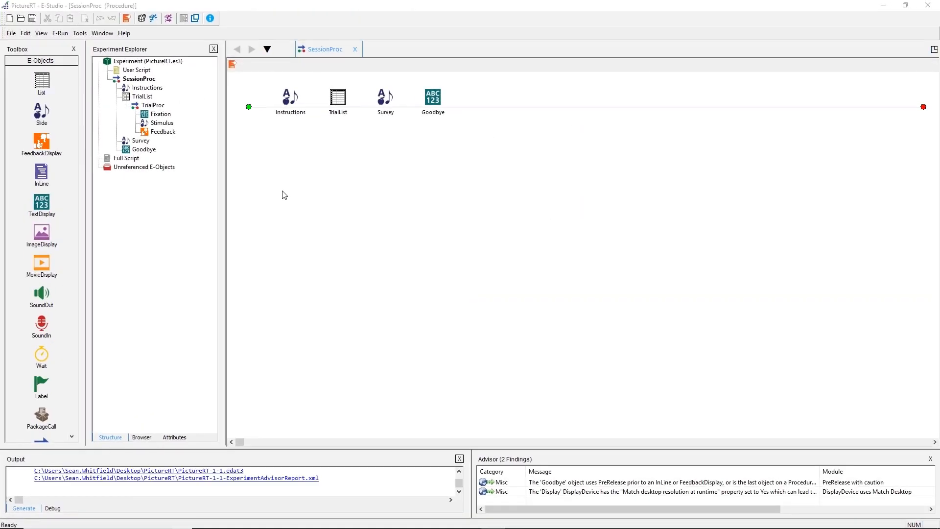
mouse_move(268, 182)
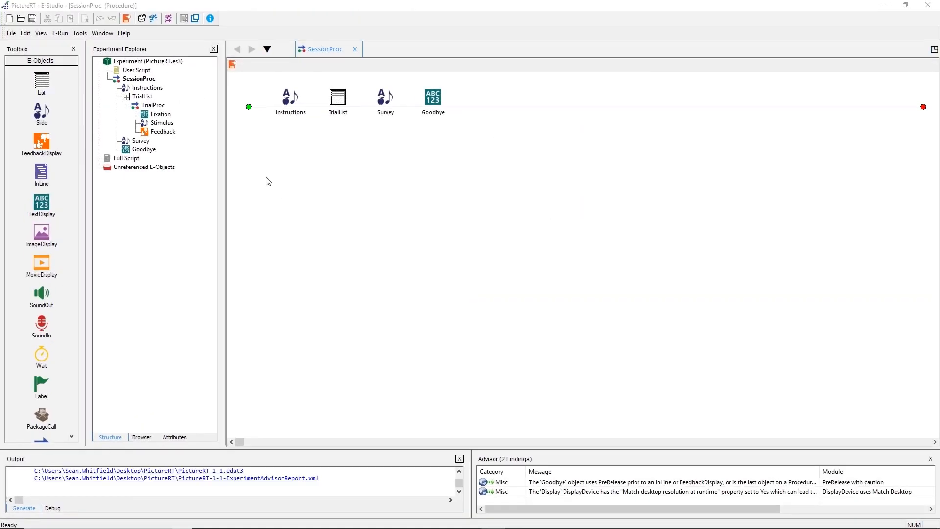
Launch a PictureRT test run in E-Run from the toolbar Run button.
click(24, 507)
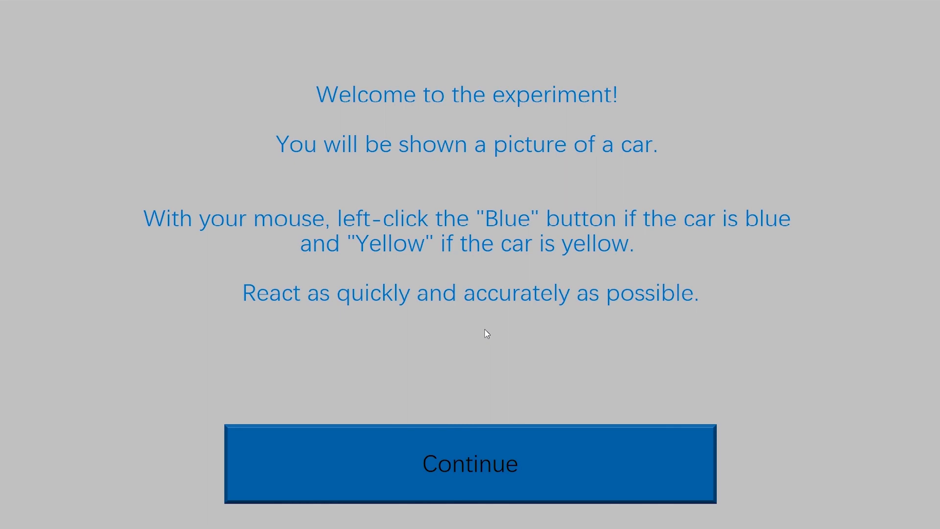
mouse_move(494, 356)
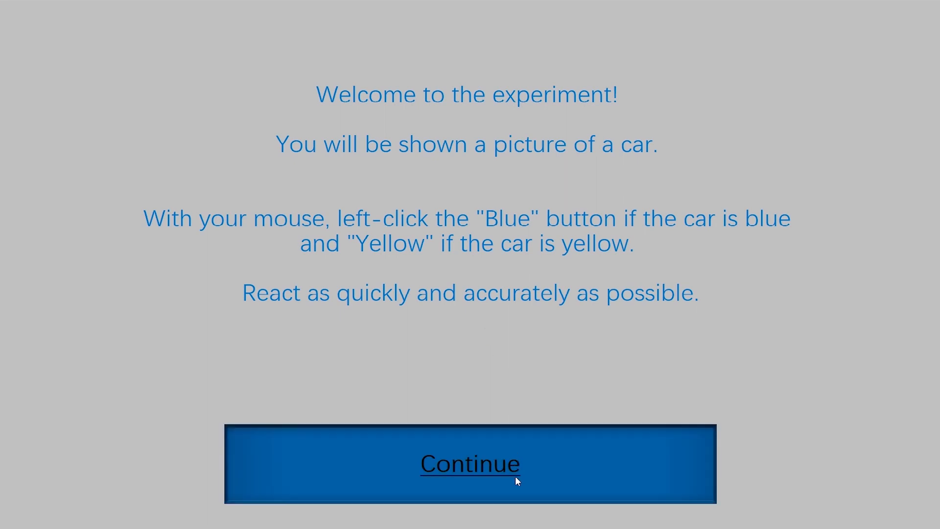
Pass the welcome, answer Blue and Yellow for the car trials, and submit an Excellent rating.
click(470, 464)
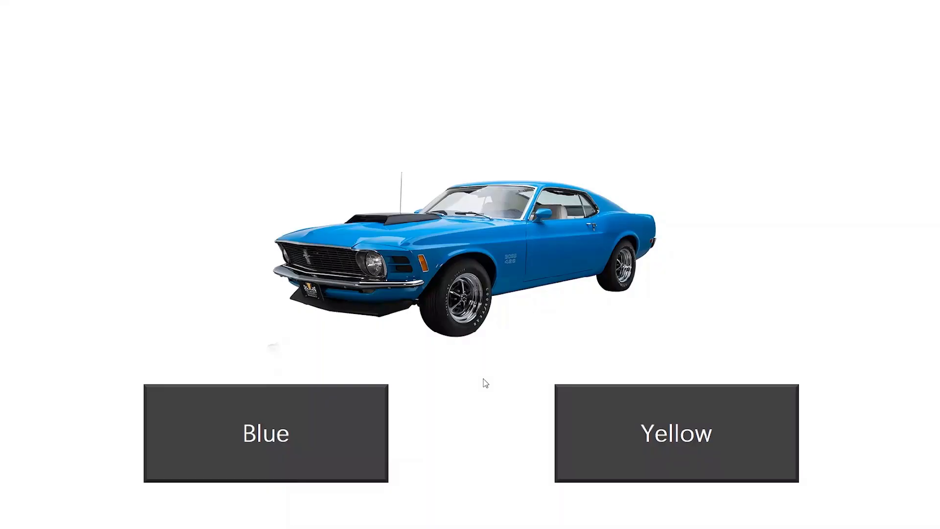
click(266, 433)
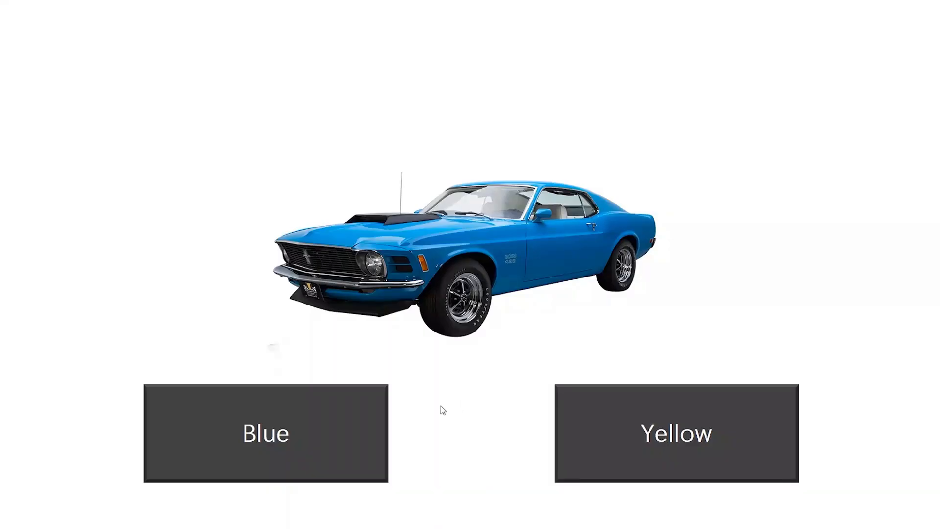
click(265, 432)
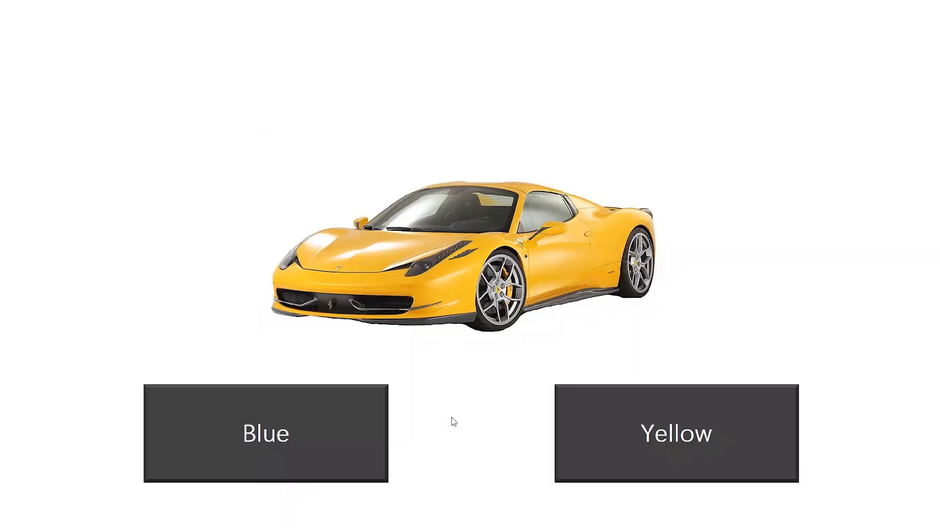
mouse_move(378, 426)
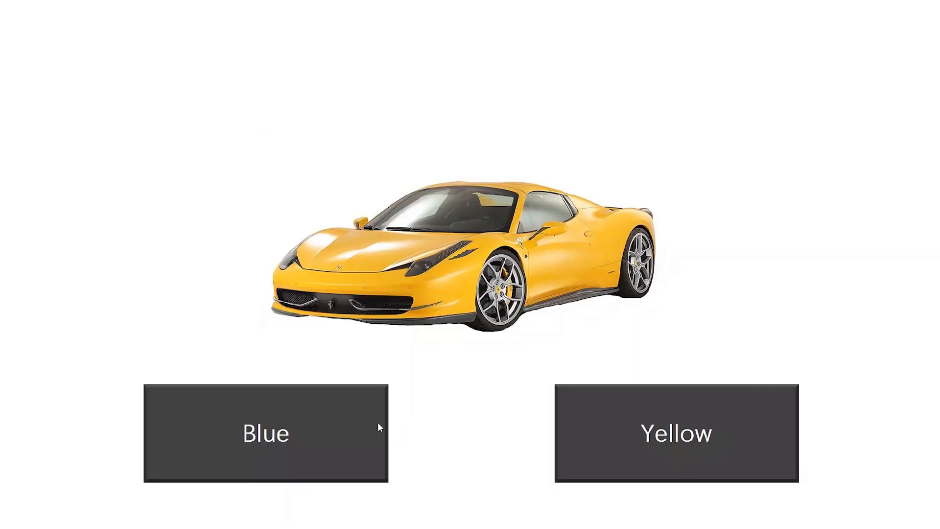
click(267, 433)
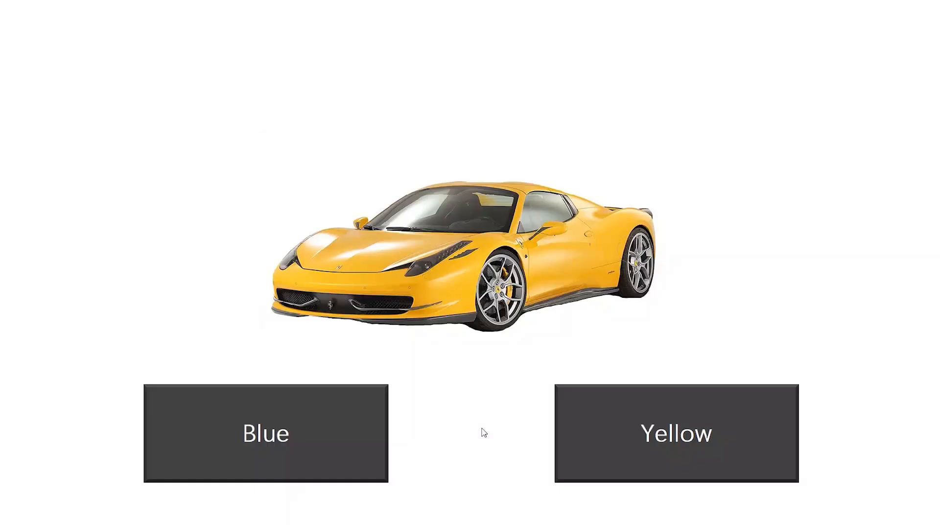
click(676, 433)
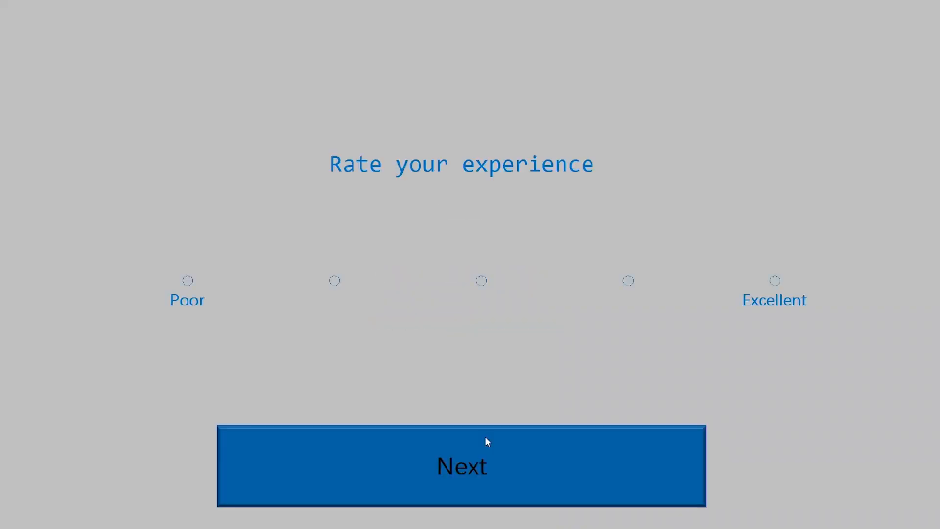
mouse_move(734, 277)
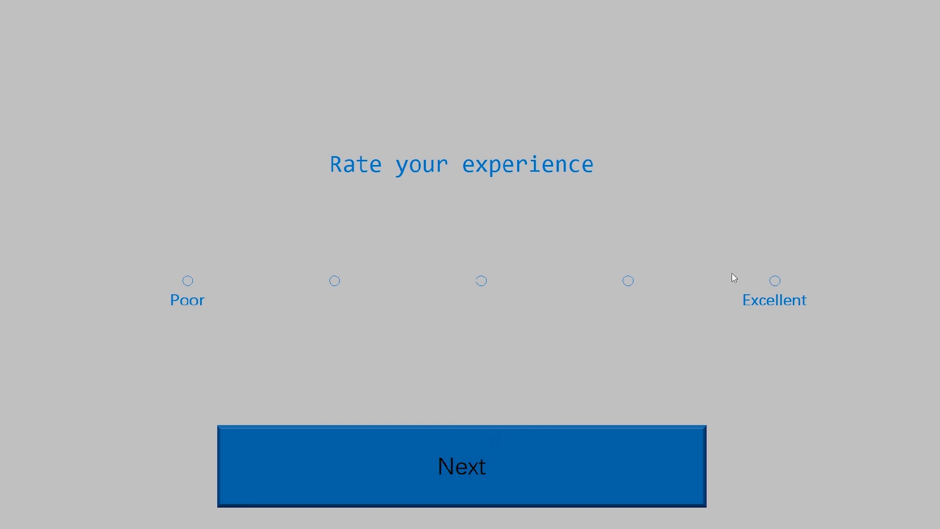
click(774, 280)
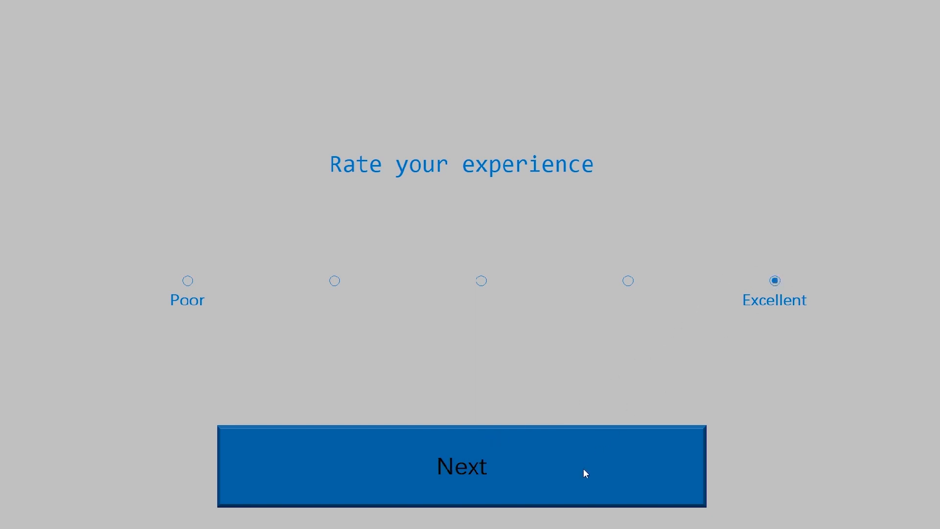
click(462, 466)
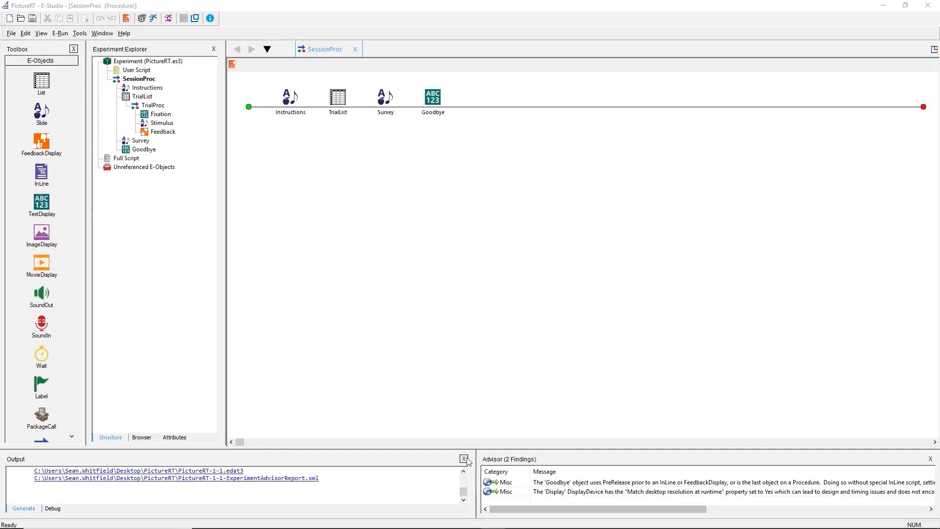
Close the Output and Advisor panes, restore them via the View menu, then close Advisor.
click(465, 458)
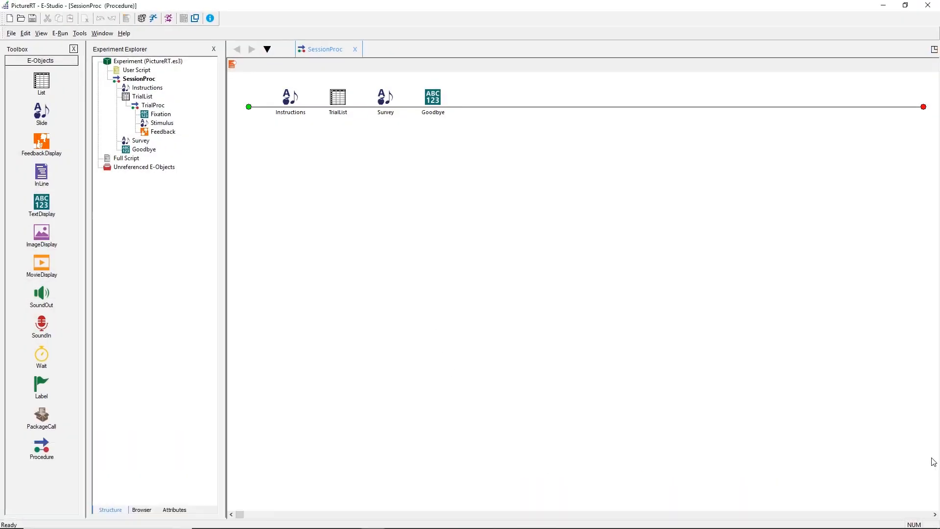
mouse_move(392, 309)
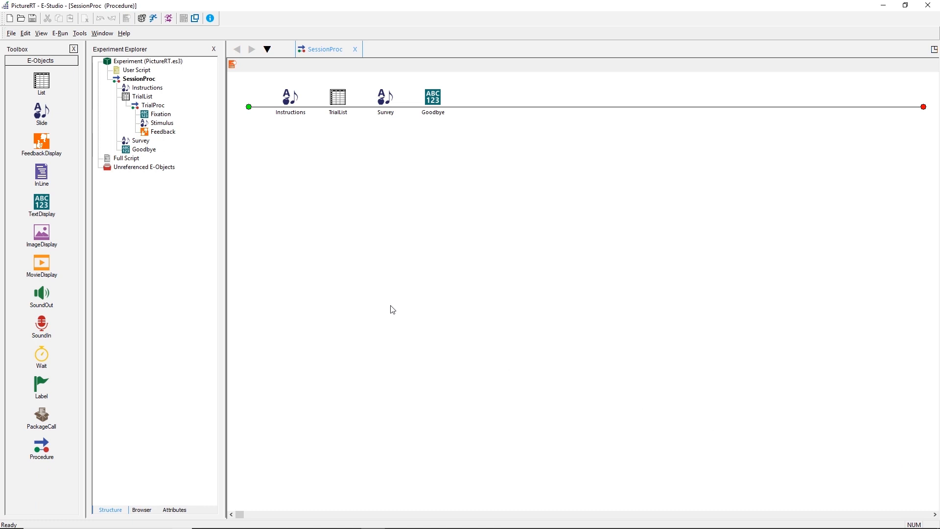
click(40, 33)
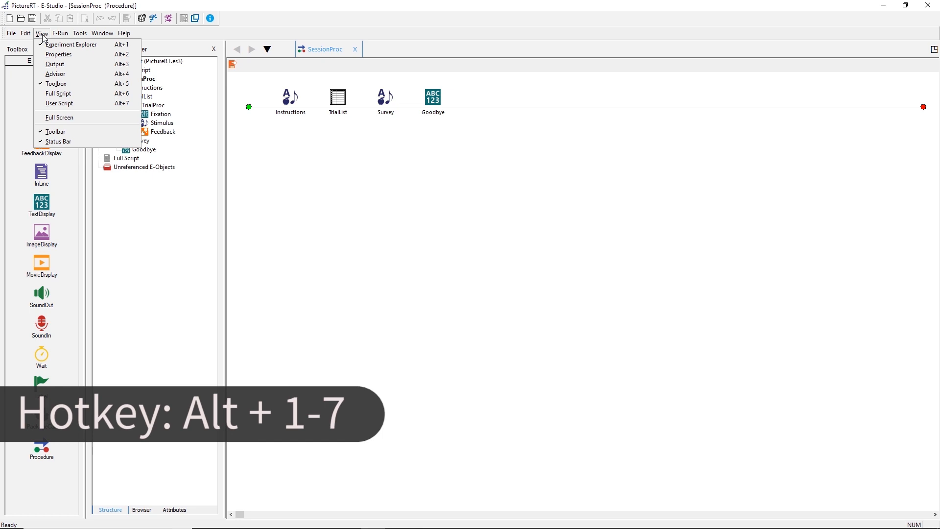
mouse_move(70, 45)
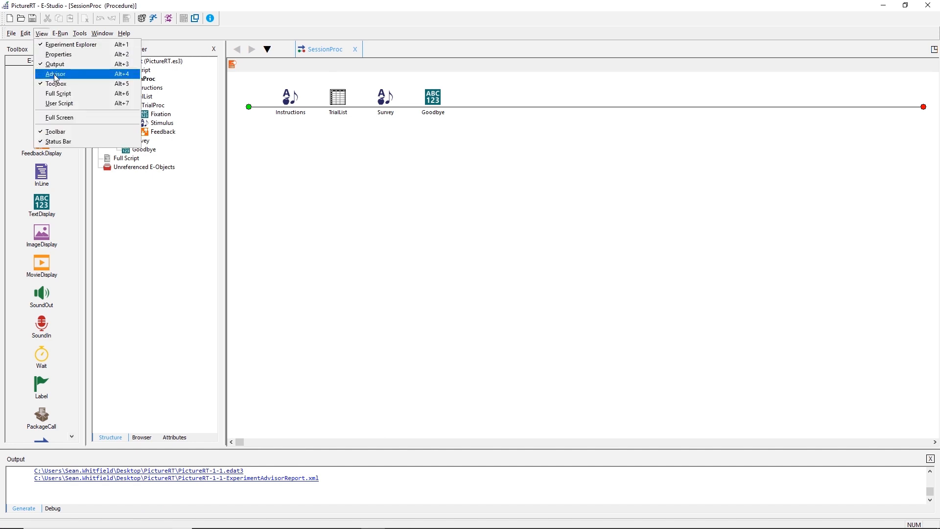
click(56, 74)
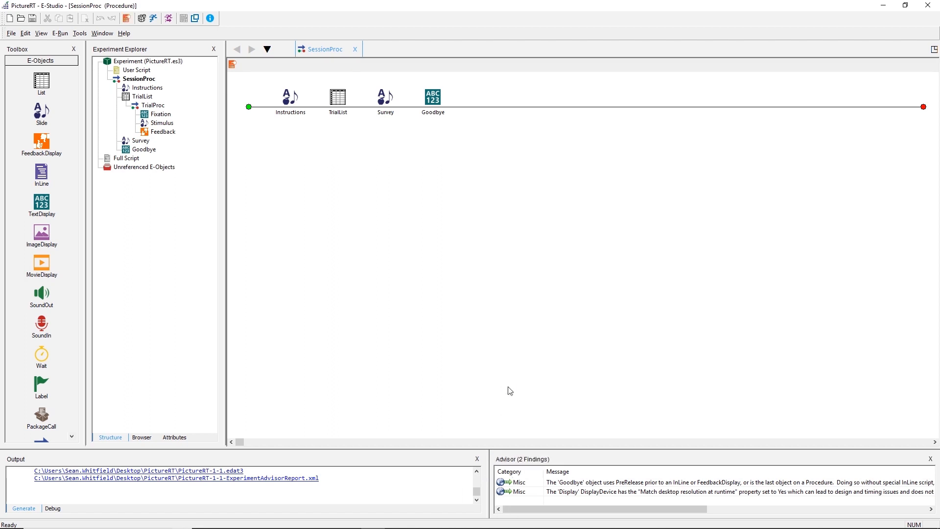
click(929, 459)
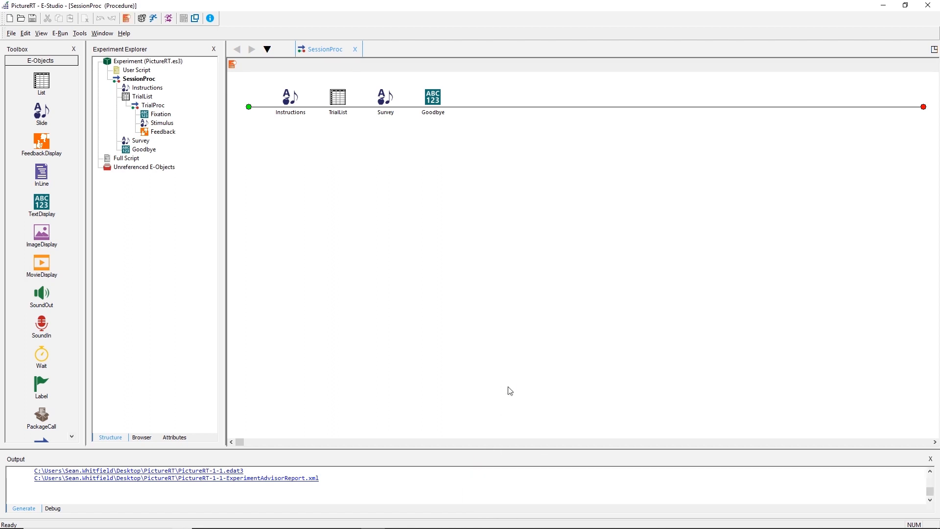
click(929, 459)
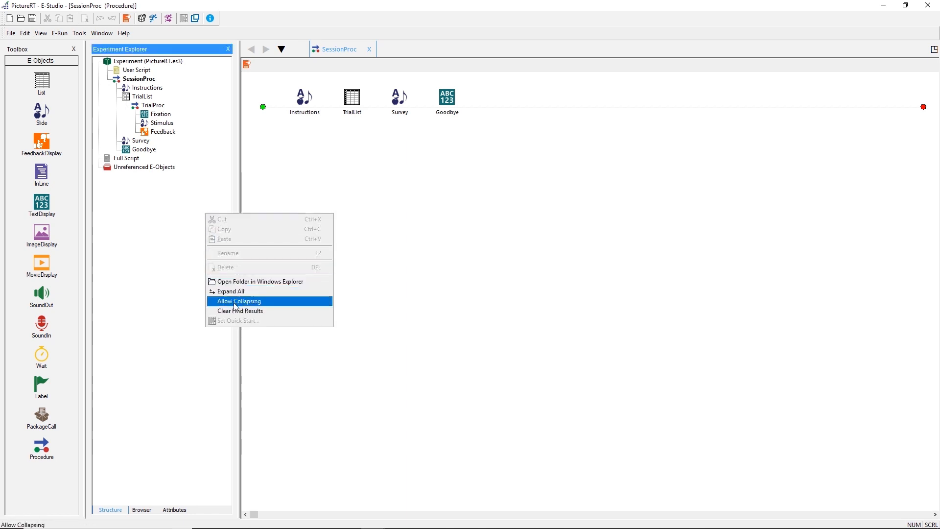
mouse_move(236, 309)
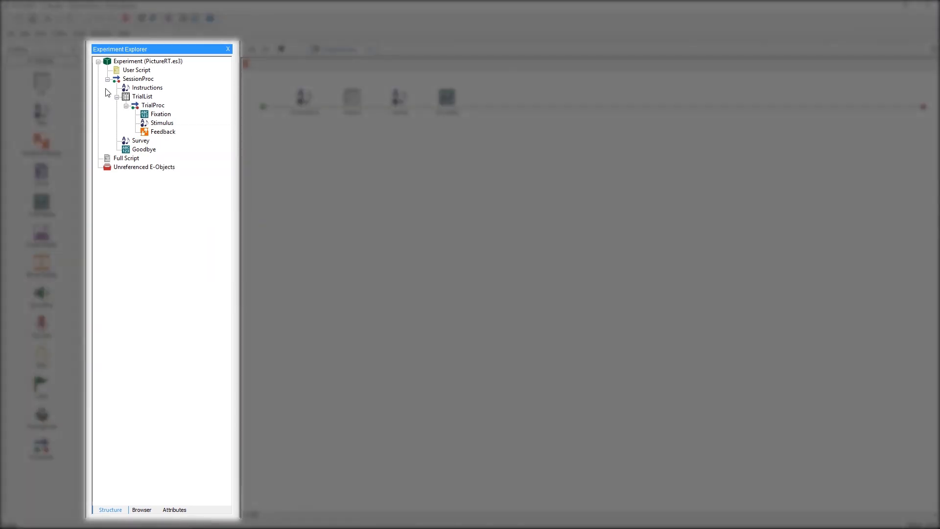
Fold and unfold the SessionProc and TrialList branches of the experiment tree.
click(107, 78)
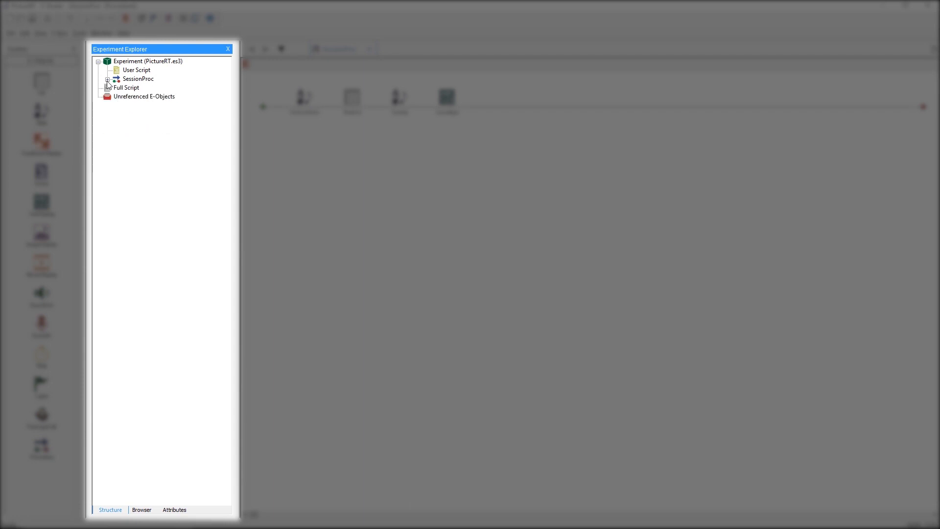
click(108, 79)
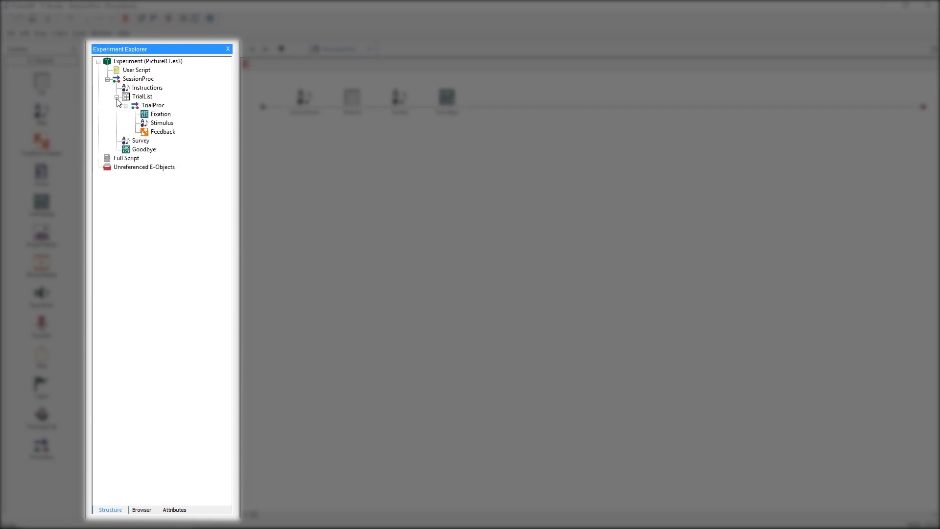
click(118, 97)
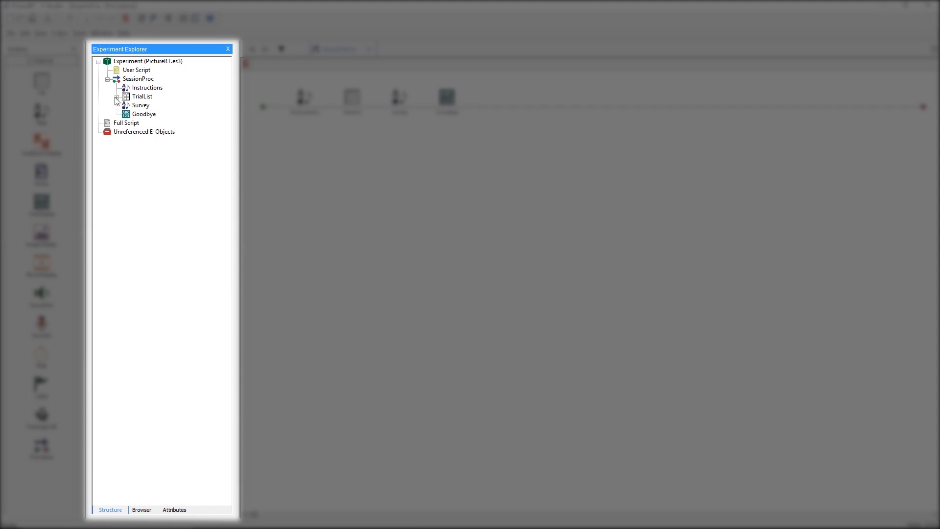
click(117, 97)
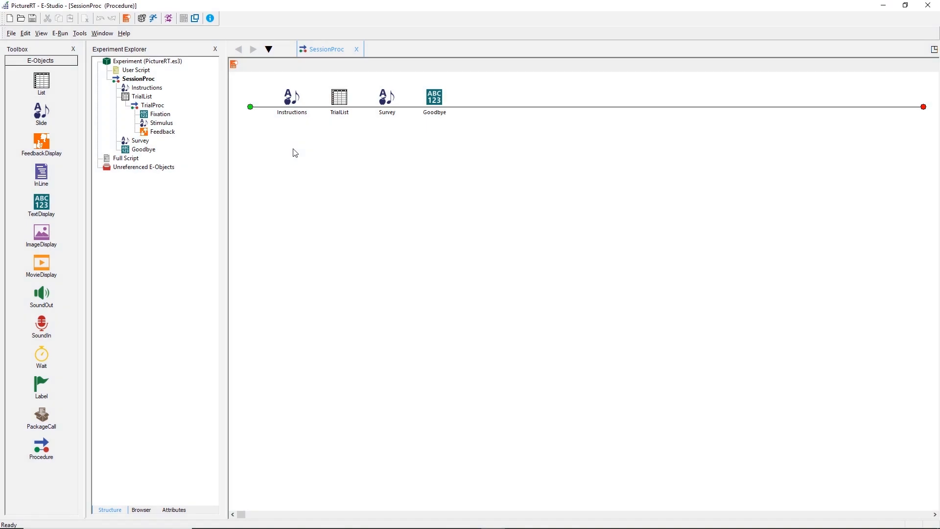
mouse_move(140, 142)
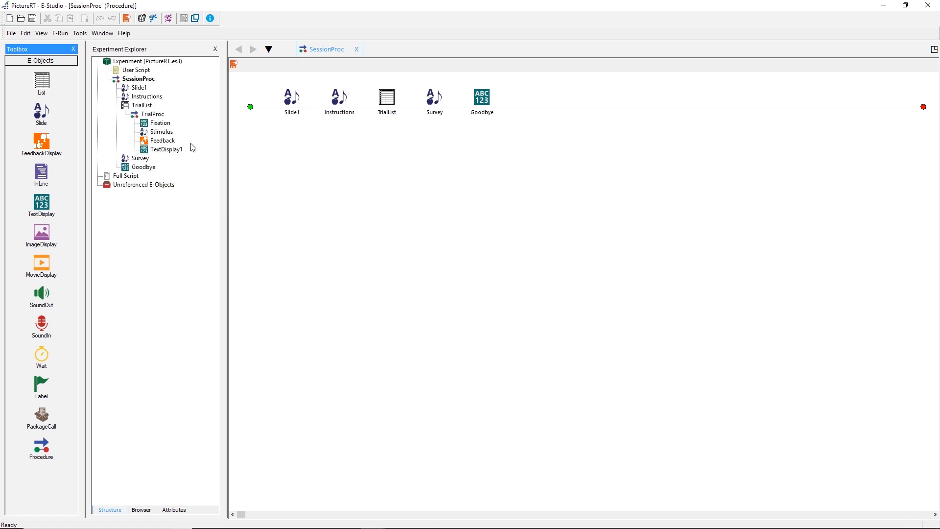
Open TrialProc, restore procedures to separate windows, and bring SessionProc to the front.
double_click(155, 114)
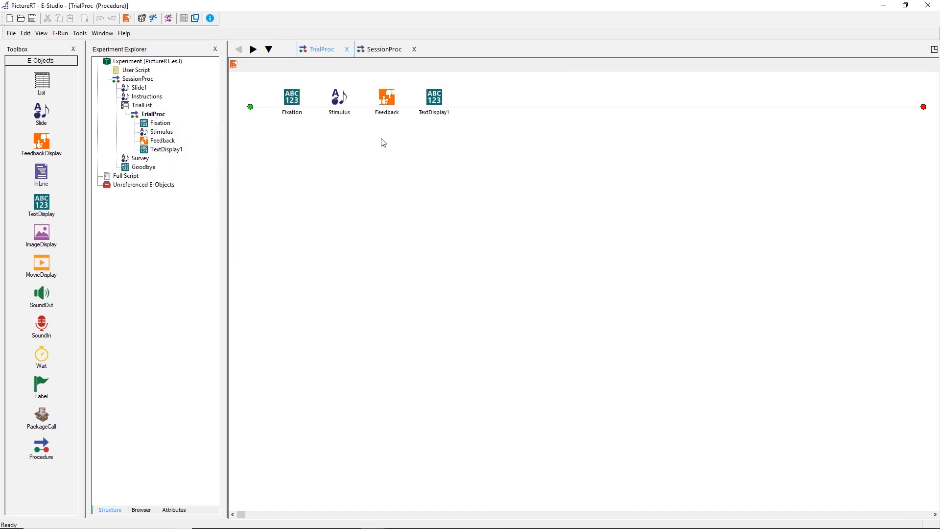
mouse_move(933, 50)
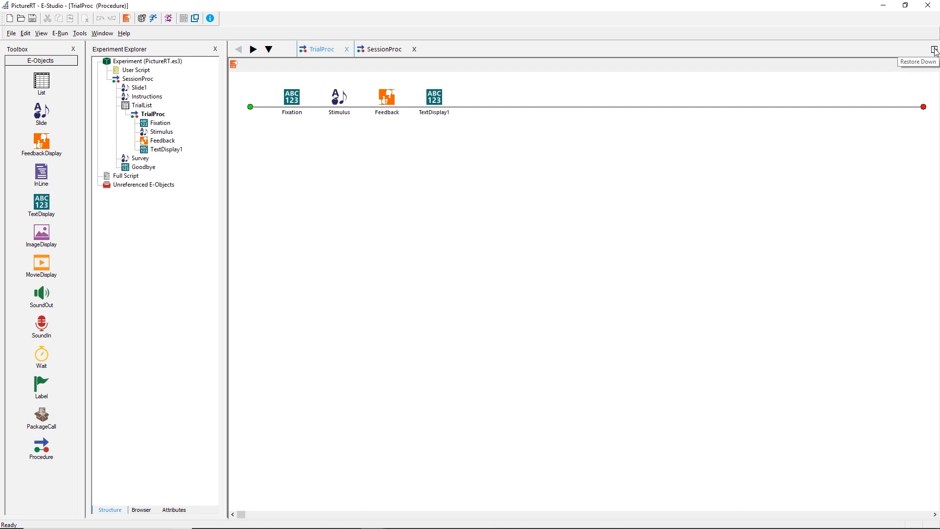
click(933, 51)
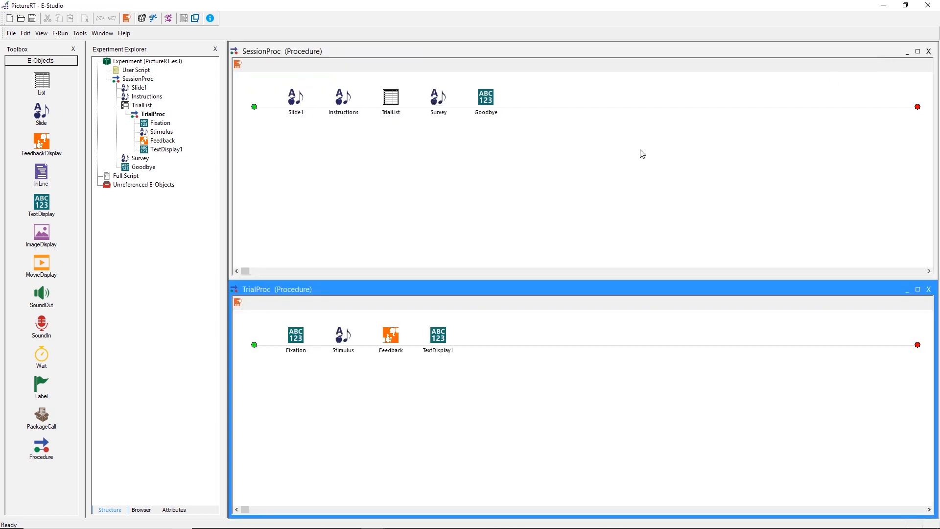
click(485, 208)
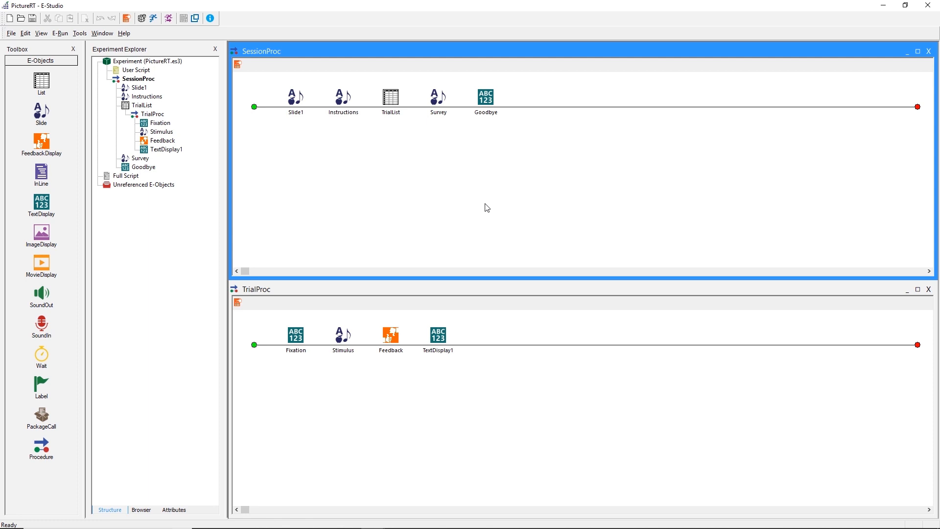
Delete Slide1 from SessionProc, then permanently delete all unreferenced E-Objects.
right_click(296, 96)
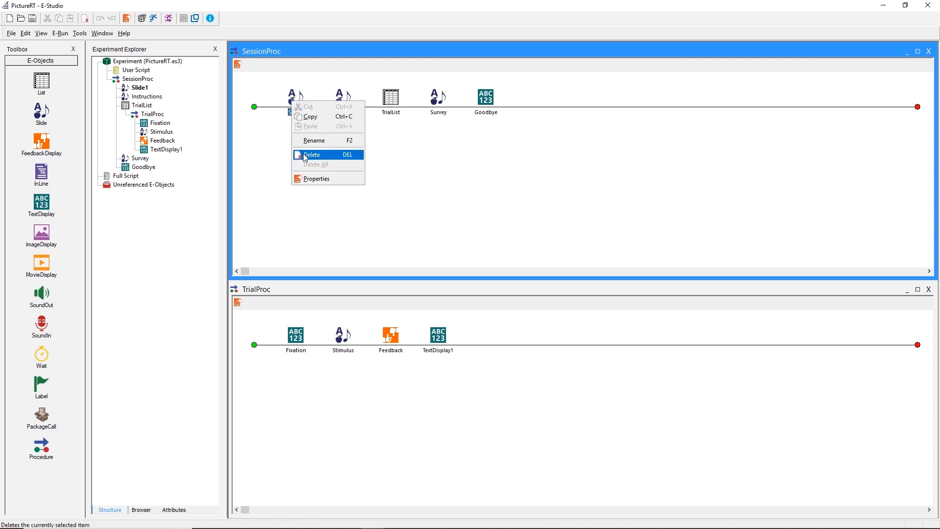
click(311, 155)
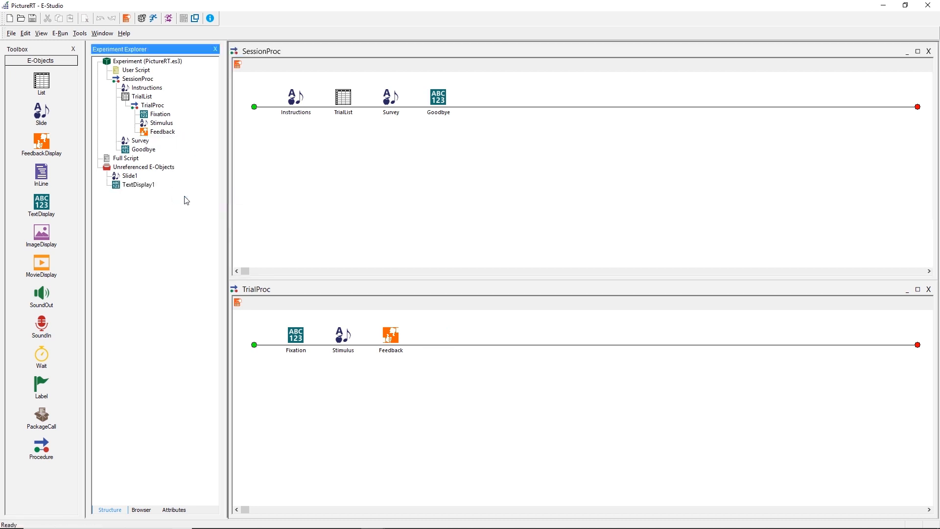
mouse_move(141, 215)
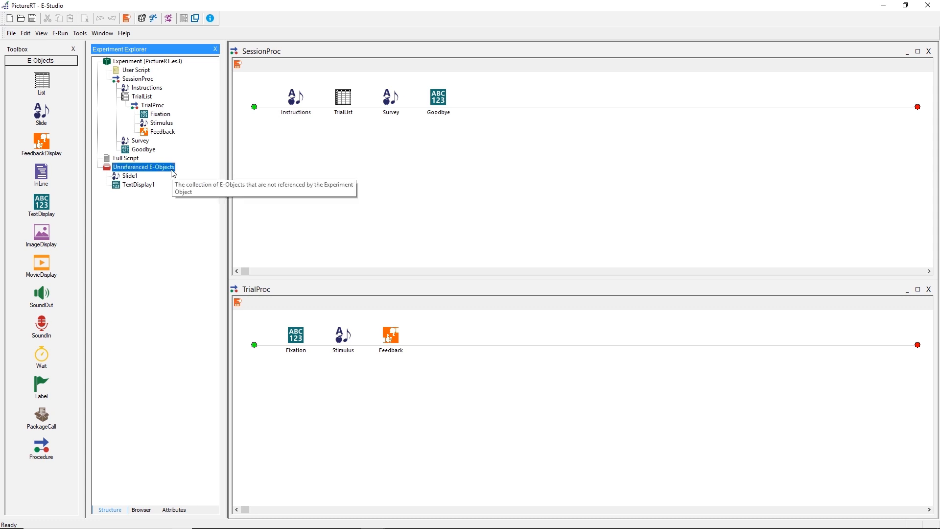
right_click(144, 167)
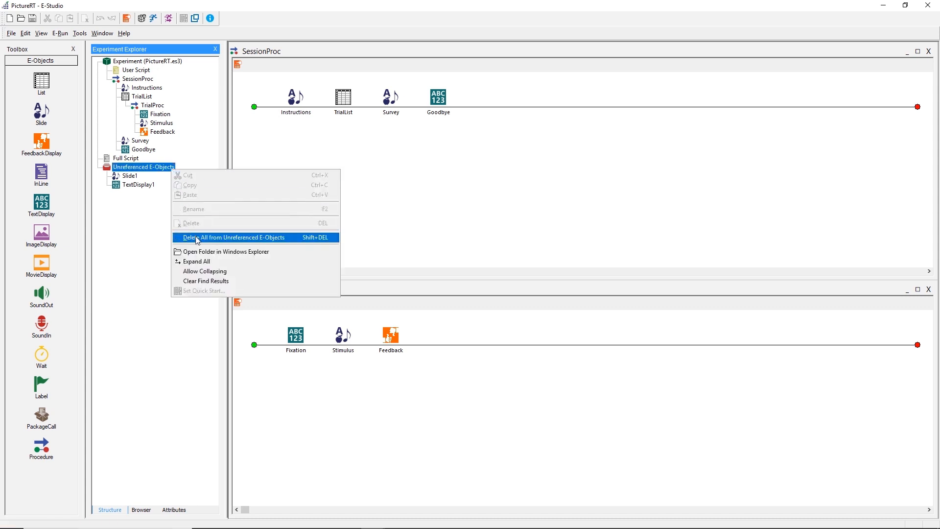
click(232, 237)
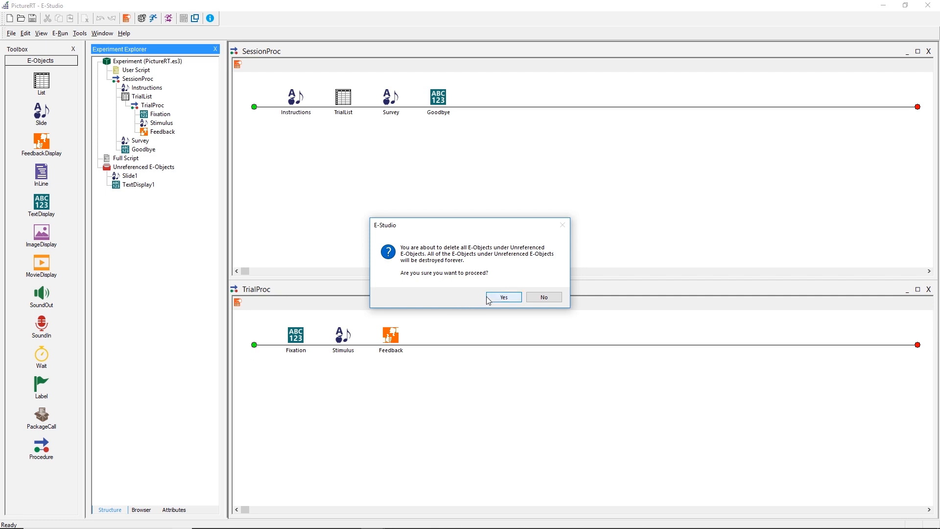
click(503, 296)
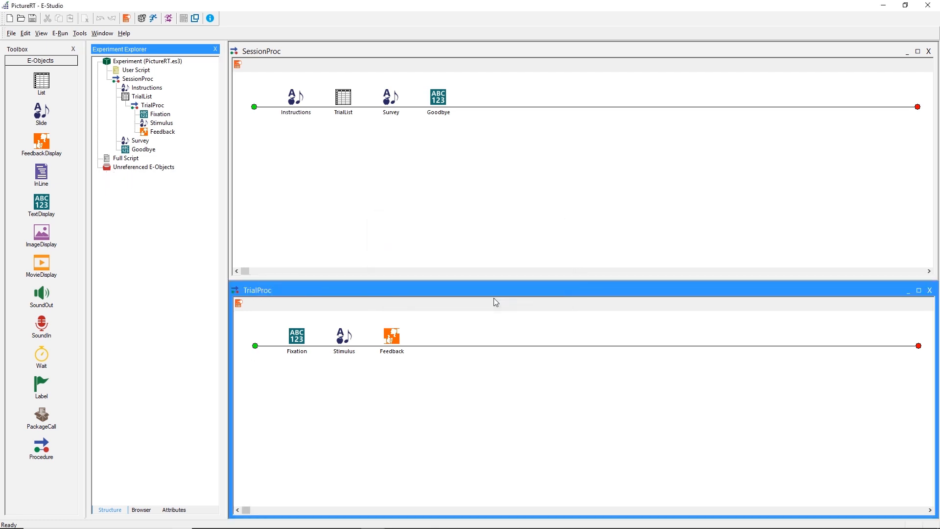
mouse_move(388, 236)
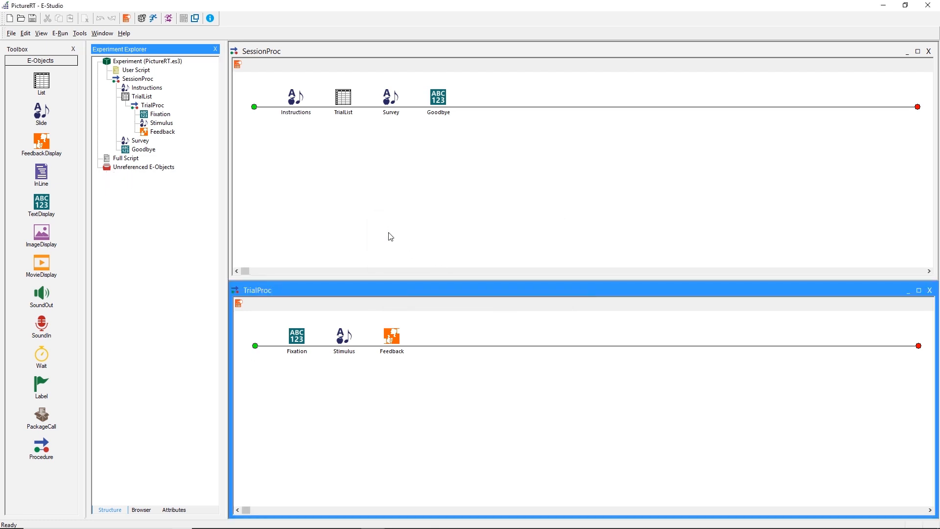
Open TrialList, maximize it, and close the SessionProc view.
click(342, 96)
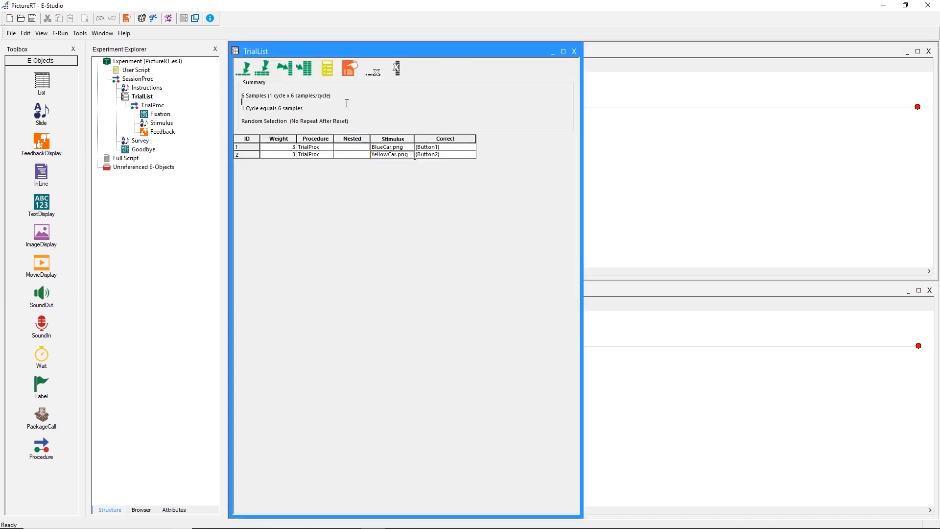
mouse_move(564, 59)
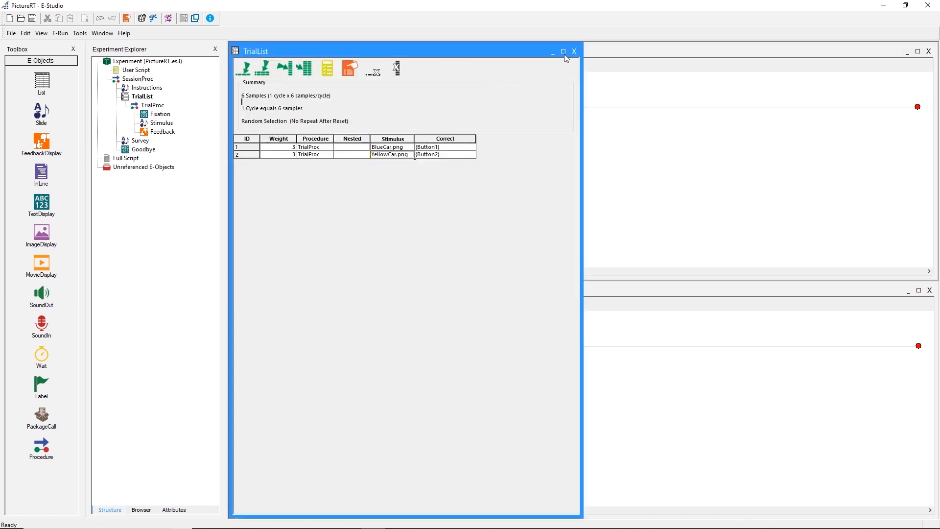
click(562, 51)
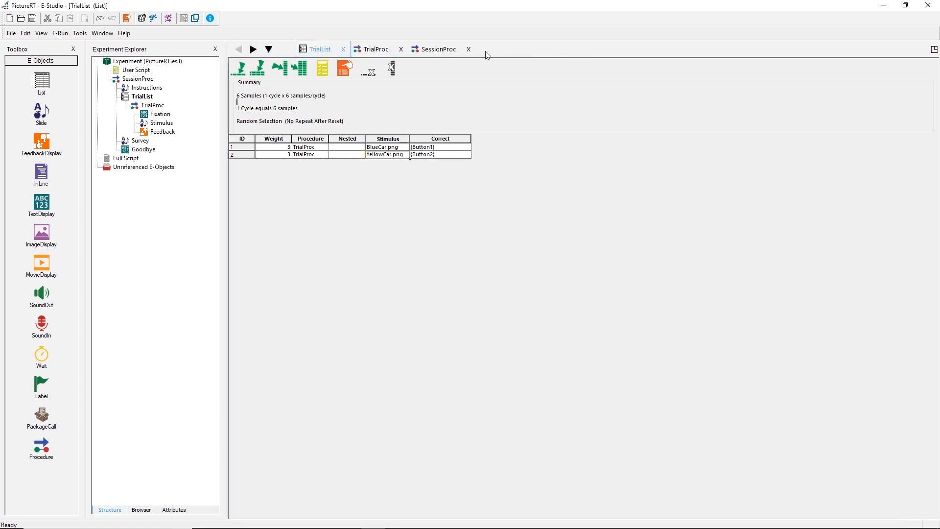
click(400, 48)
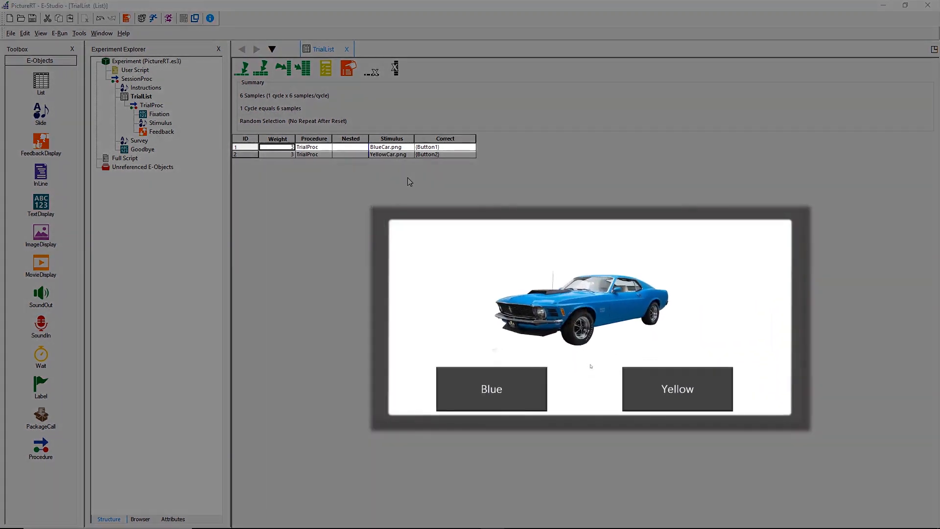
Respond to the car trials, answering Blue for the blue car and Yellow for later cars.
click(491, 388)
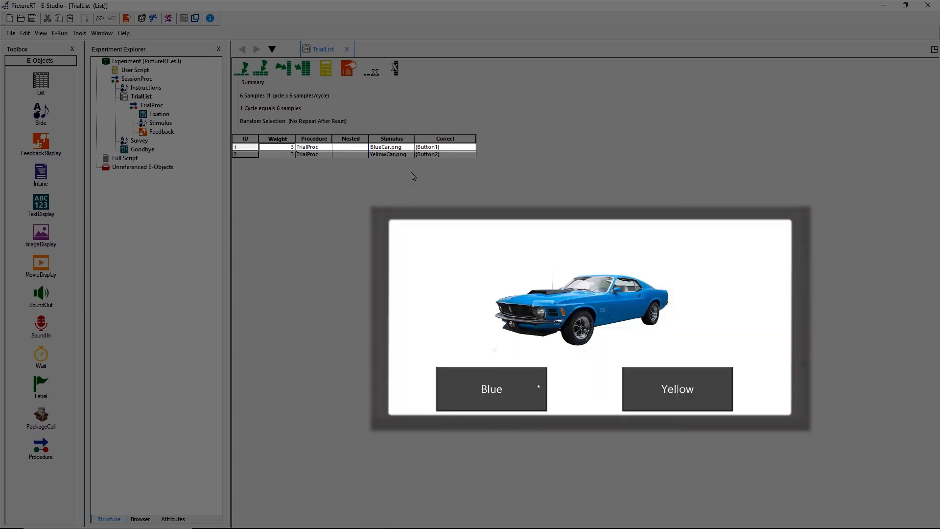
click(491, 389)
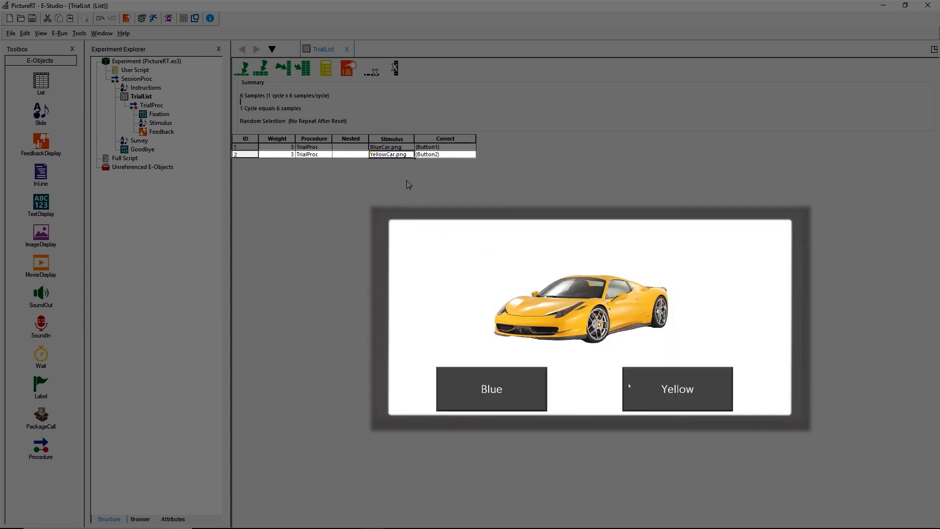
click(676, 388)
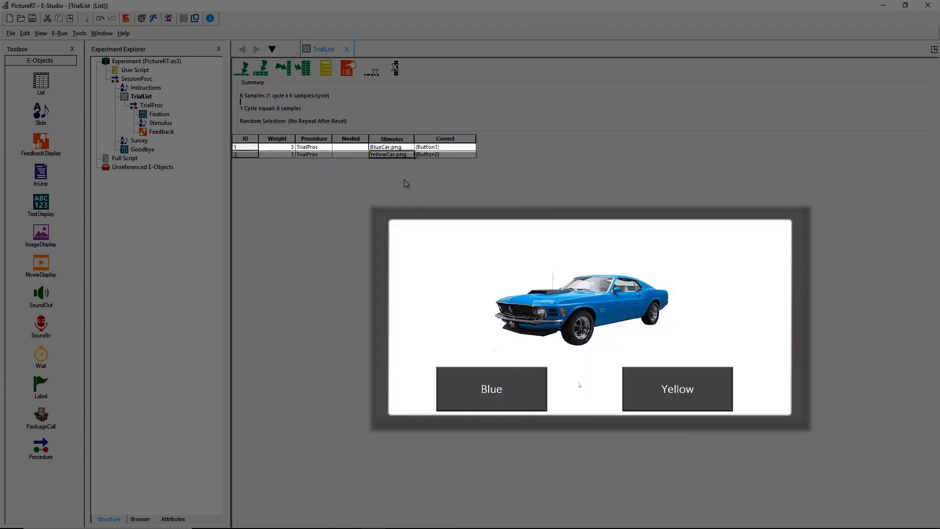
mouse_move(637, 388)
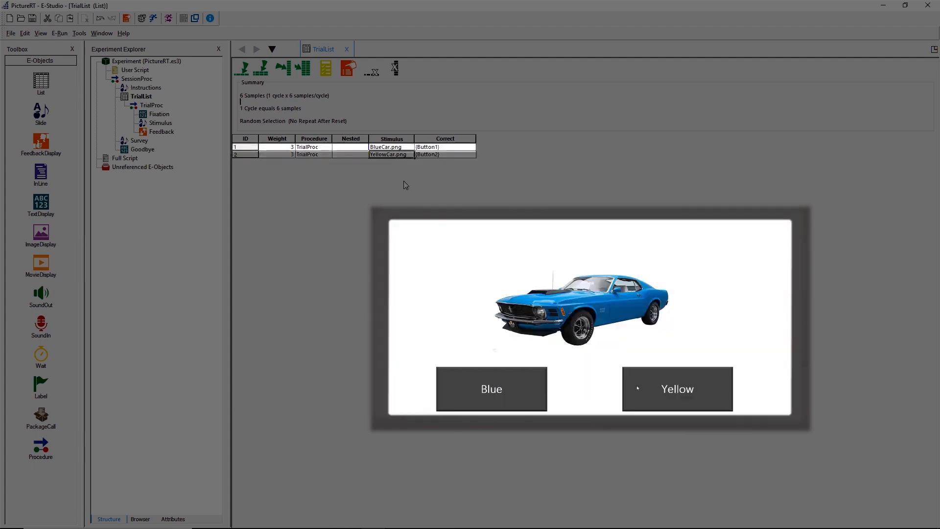
click(676, 388)
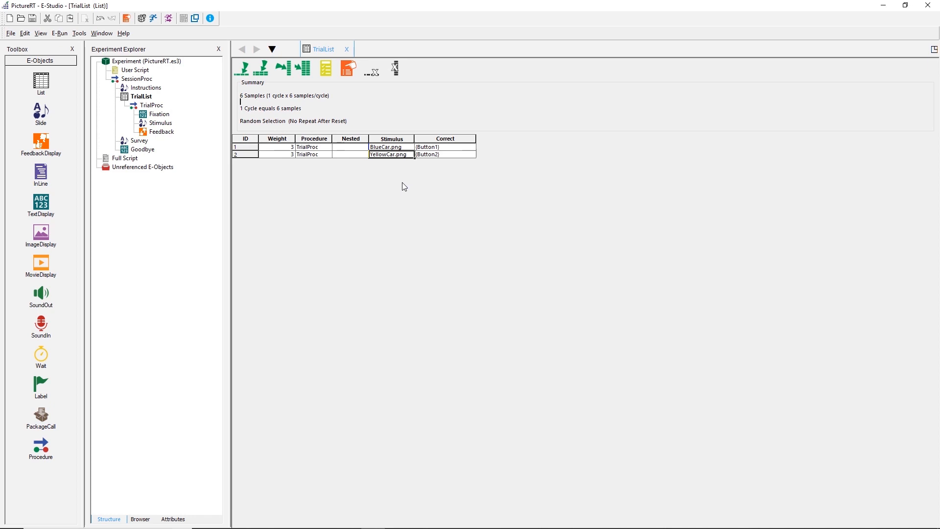
mouse_move(161, 123)
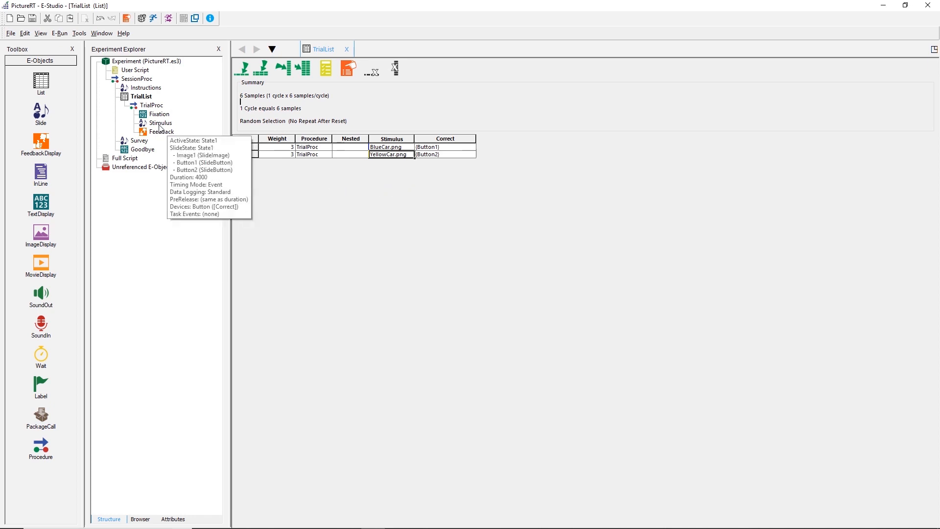
Open the Stimulus slide, tile it vertically beside TrialList, and select its image placeholder.
double_click(160, 122)
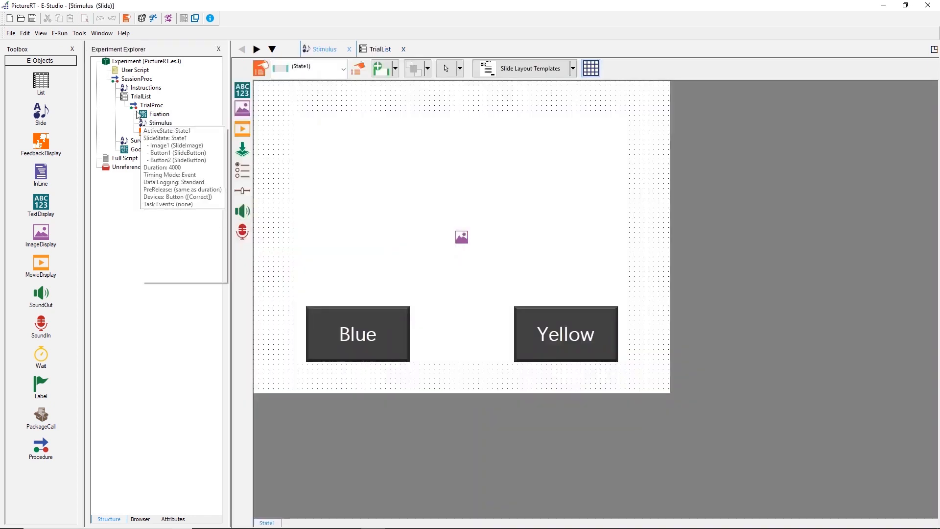
click(102, 33)
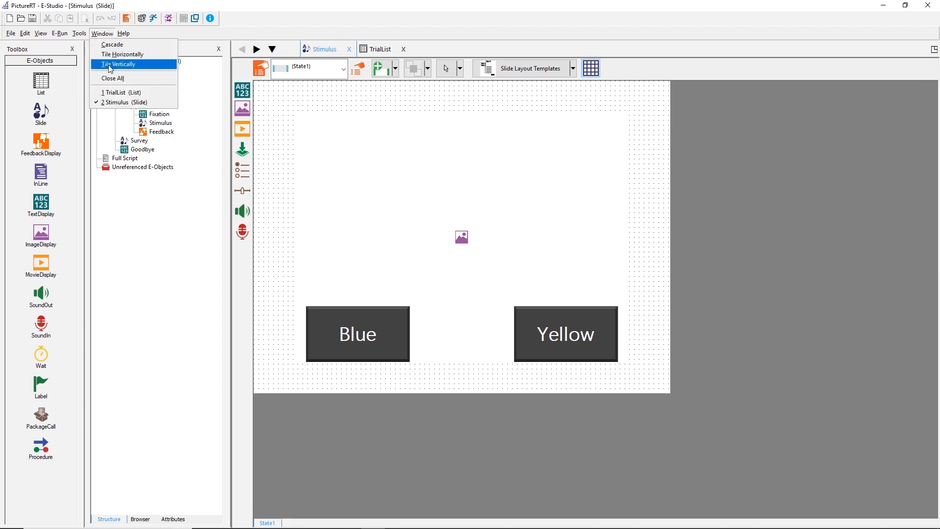
click(118, 64)
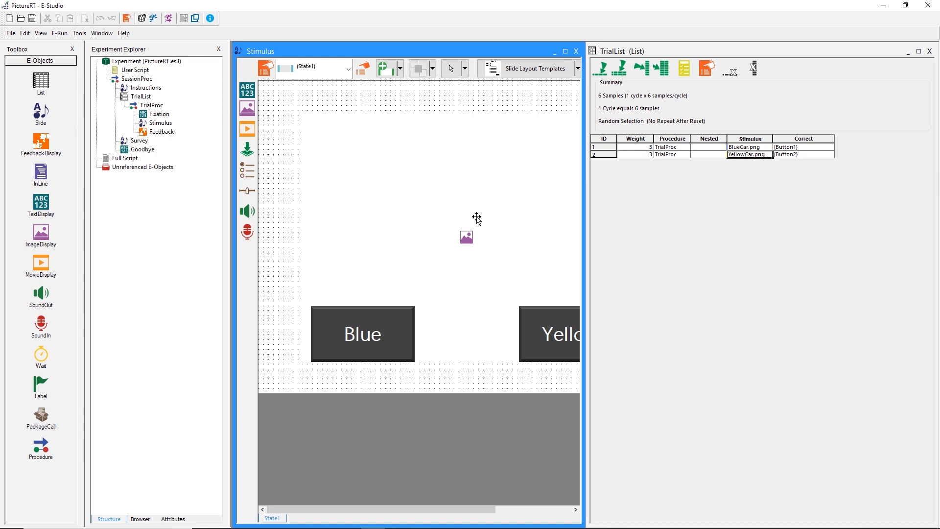
click(466, 237)
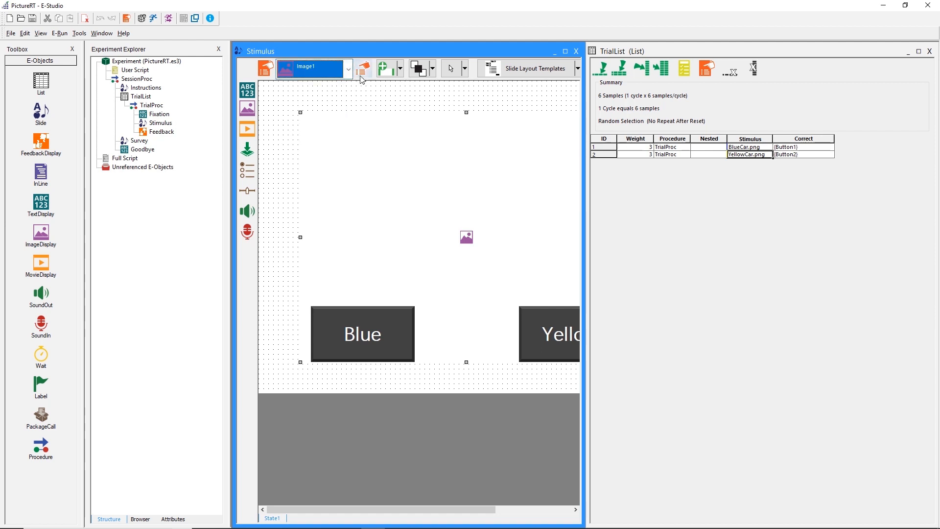
mouse_move(361, 68)
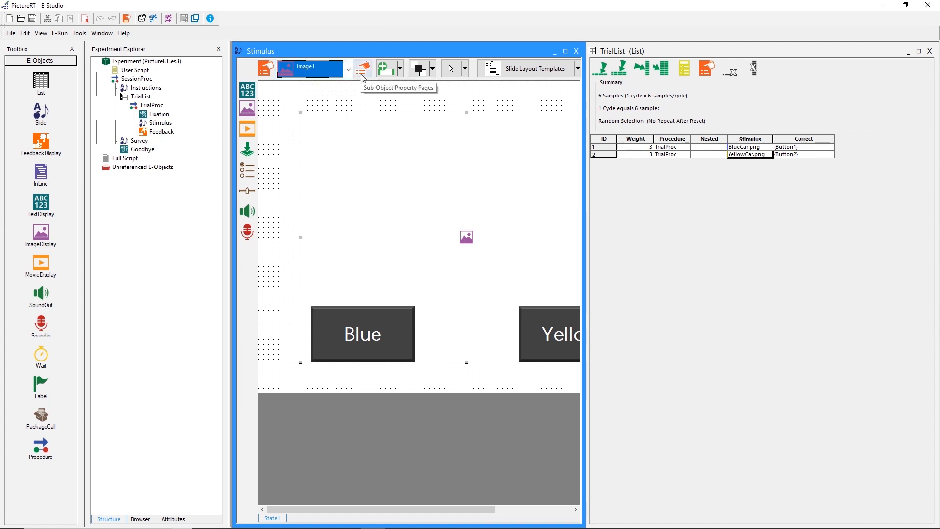
double_click(465, 236)
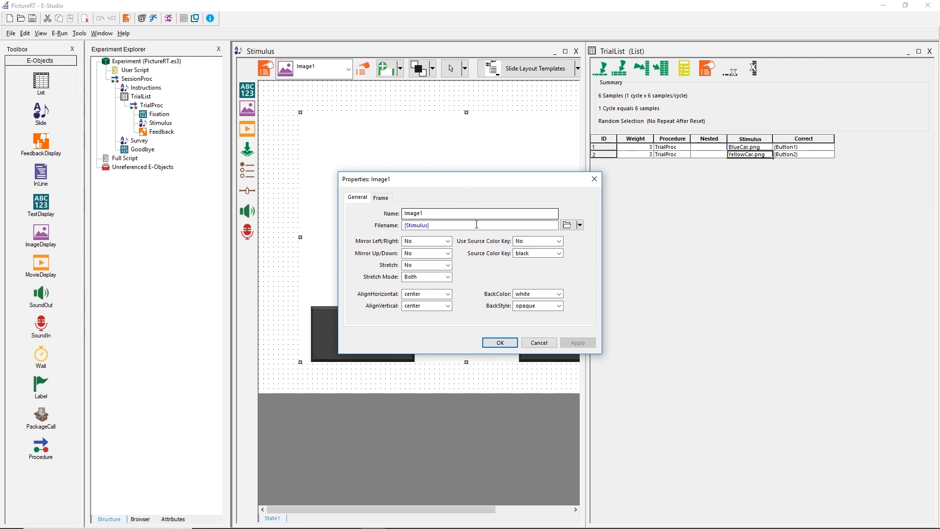
mouse_move(476, 227)
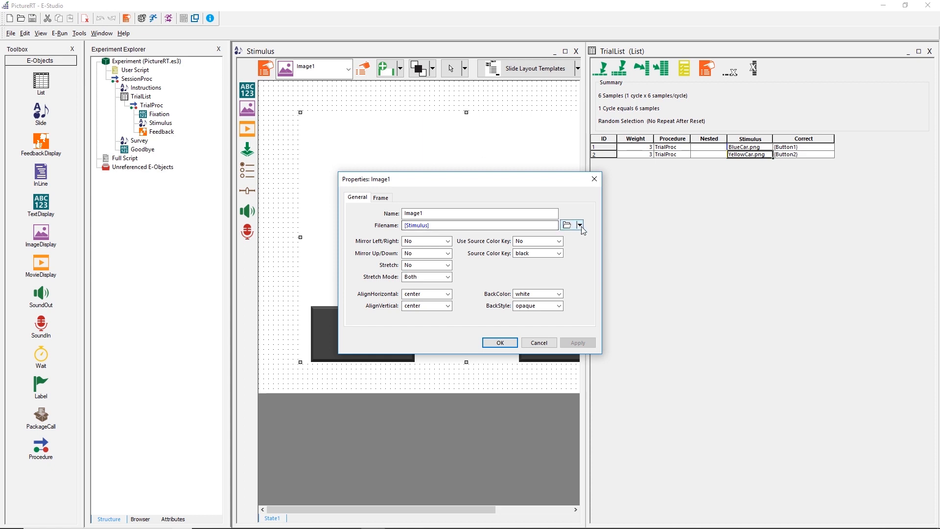
click(579, 225)
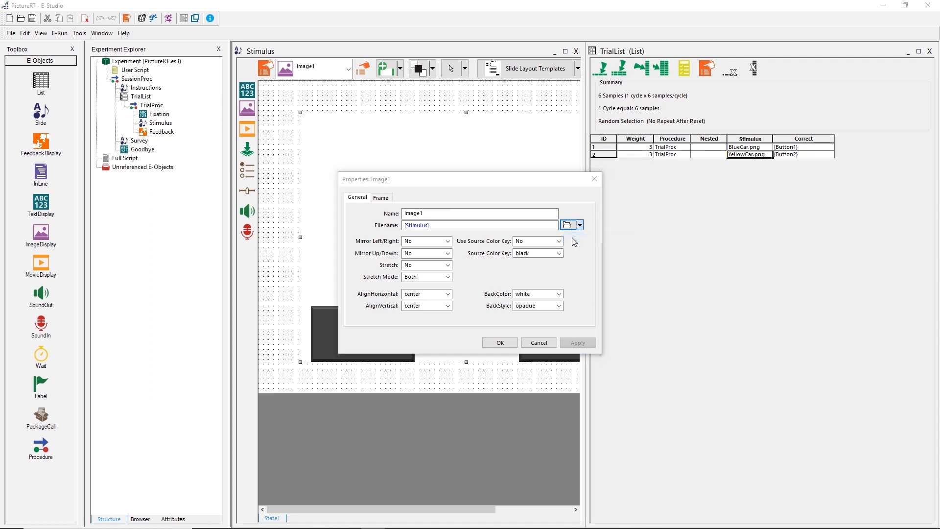
click(567, 224)
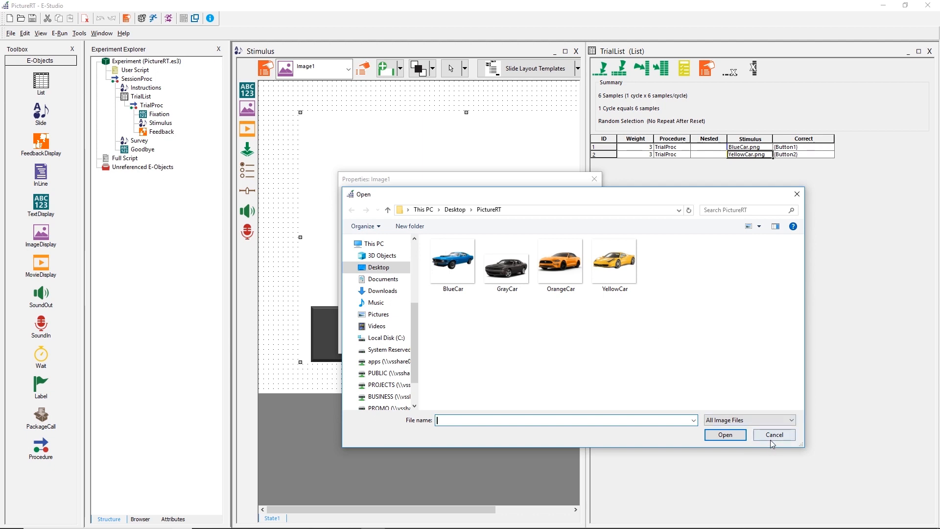
click(772, 435)
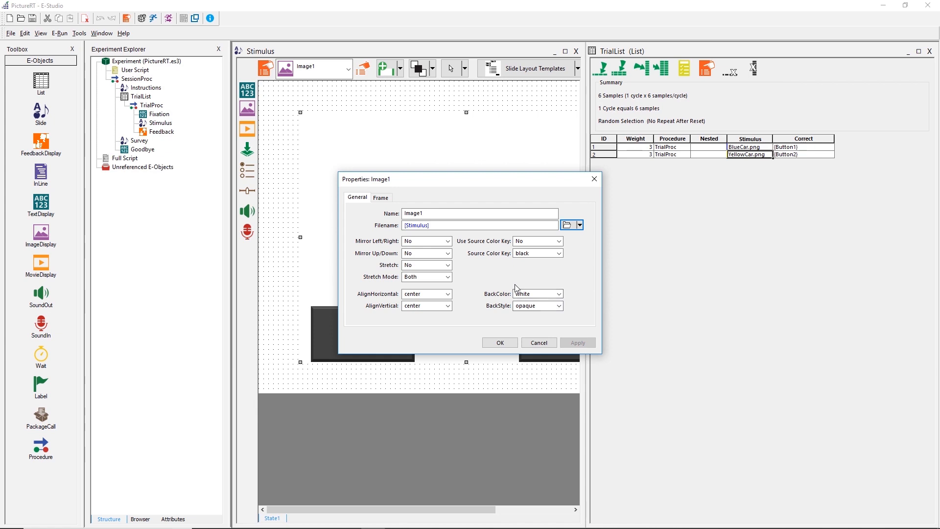
Close Image1's properties, review Stimulus's 4000 ms button-response settings, then close them.
click(499, 342)
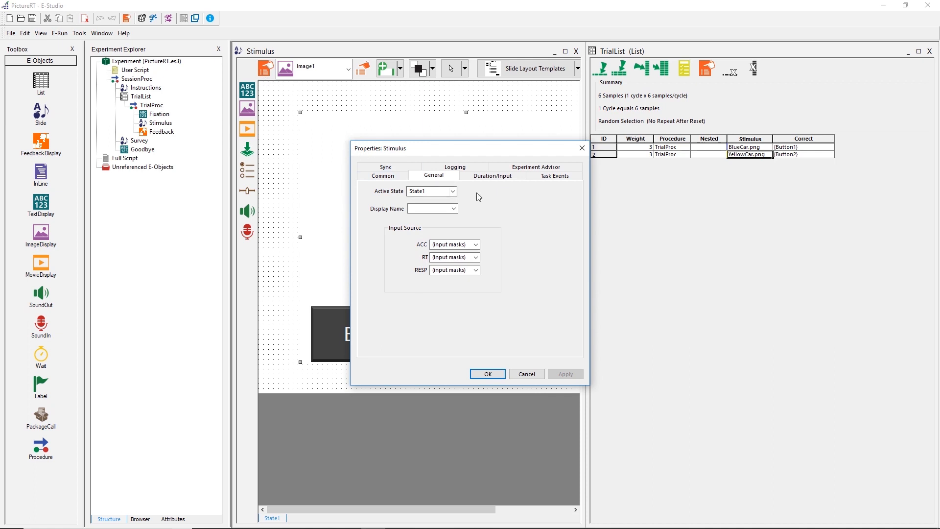
click(492, 176)
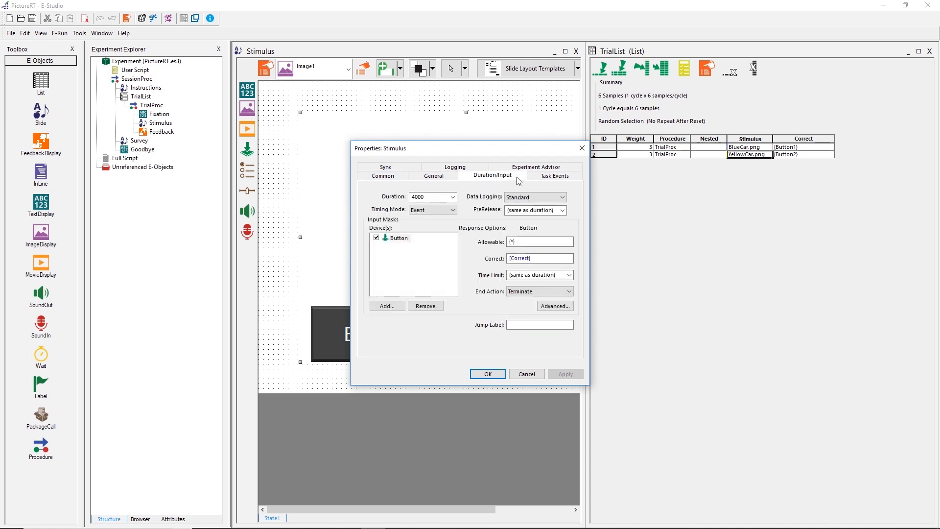
mouse_move(483, 265)
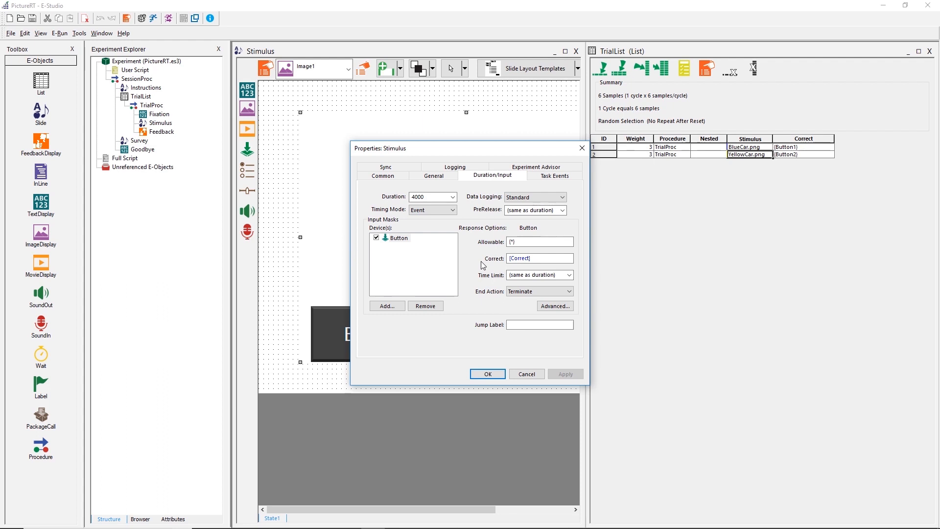
mouse_move(484, 298)
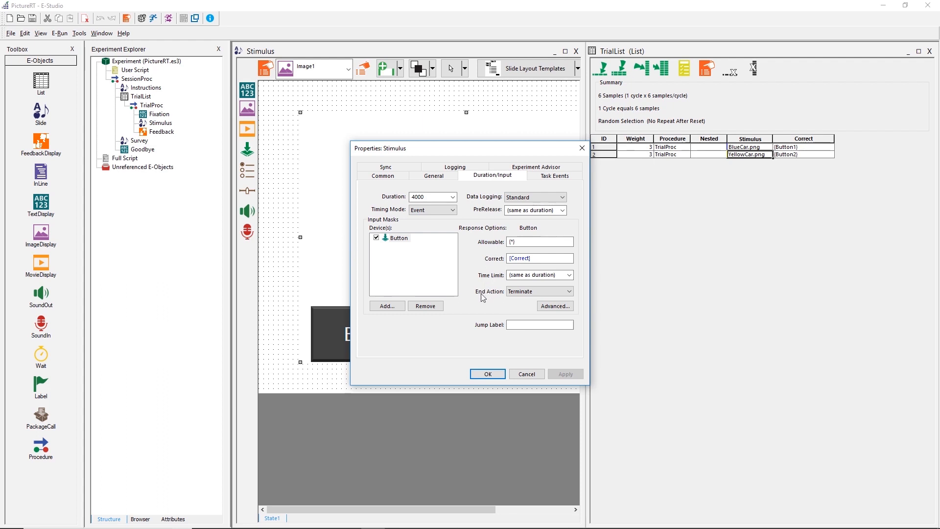
click(486, 374)
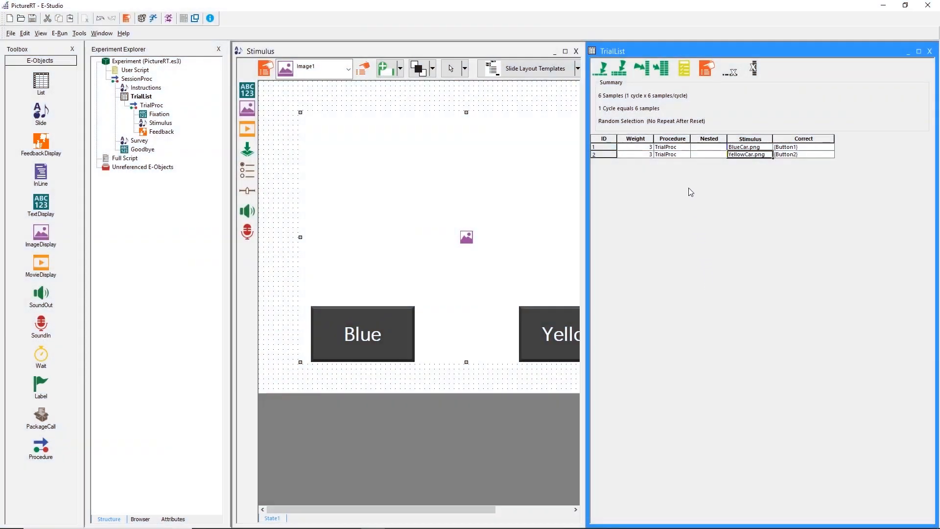
mouse_move(643, 68)
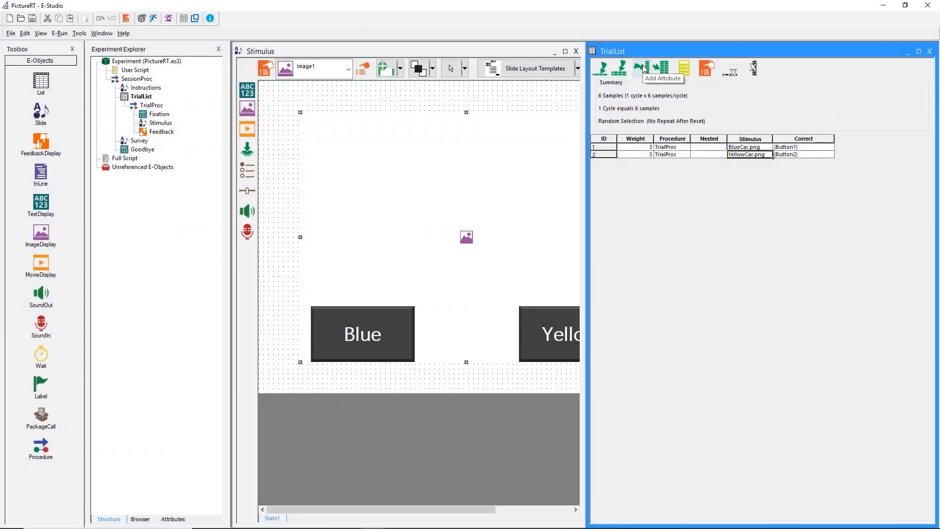
Add a Button1XPosition attribute column to TrialList.
click(641, 68)
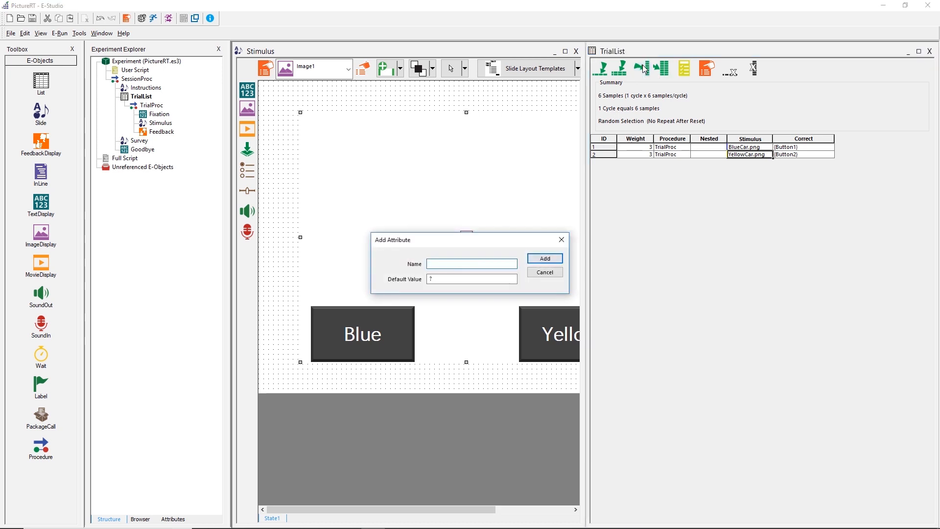
click(471, 264)
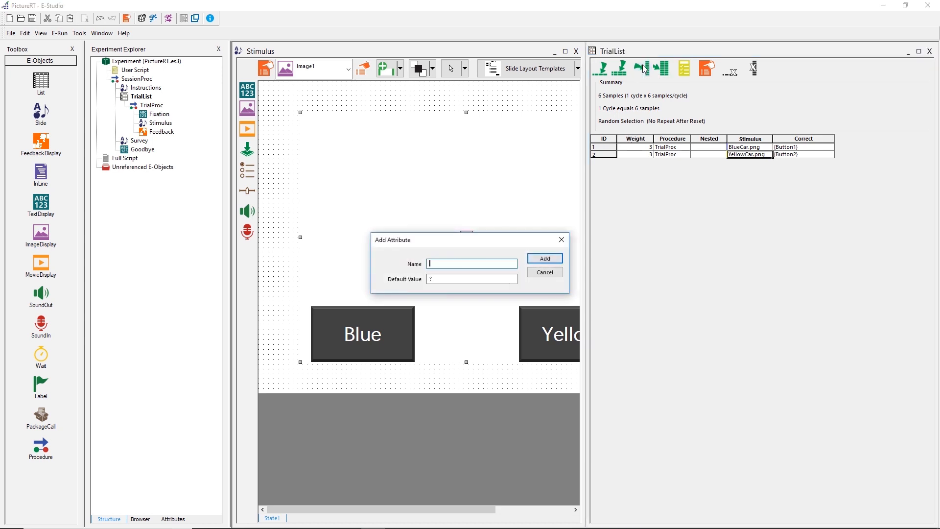
text(Bu)
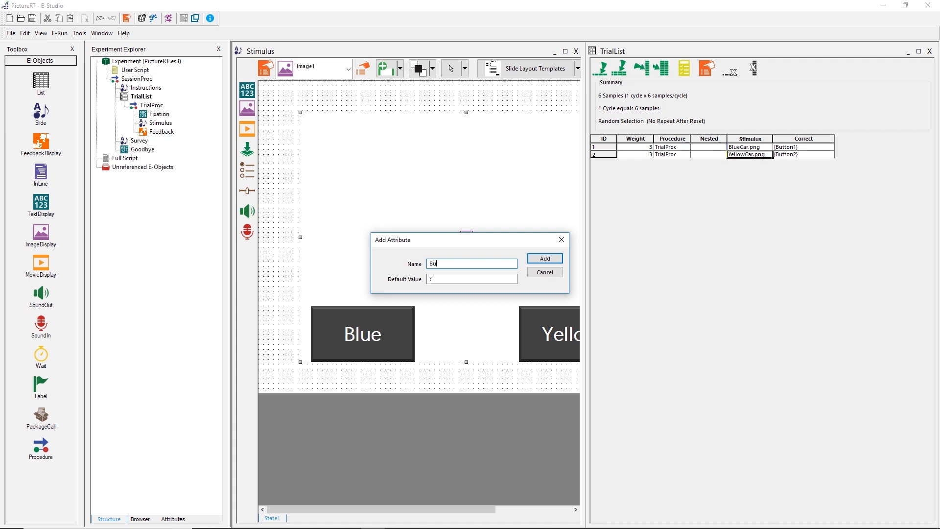
text(tton)
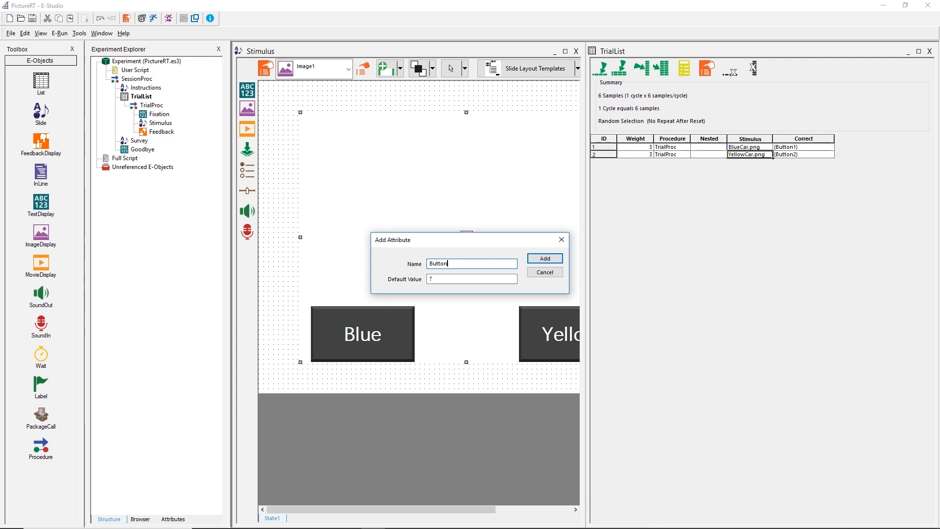
text(1X)
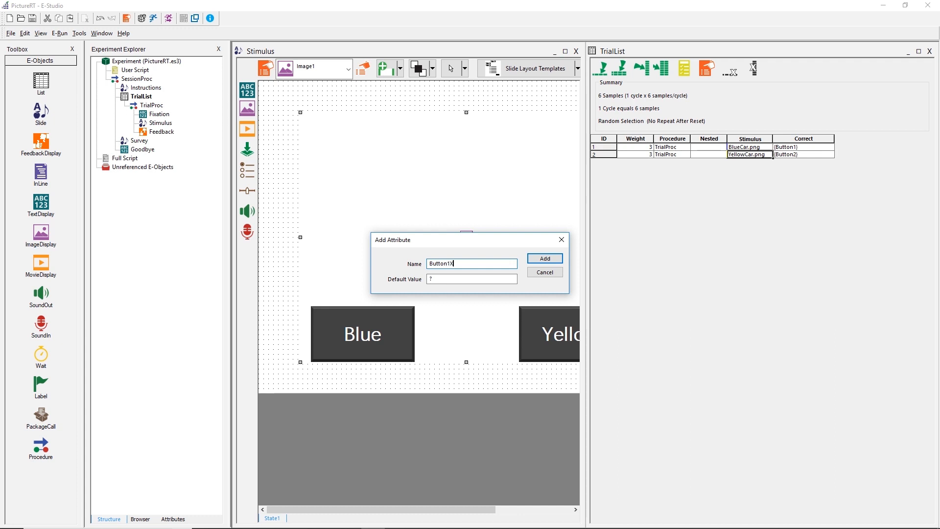
text(Position)
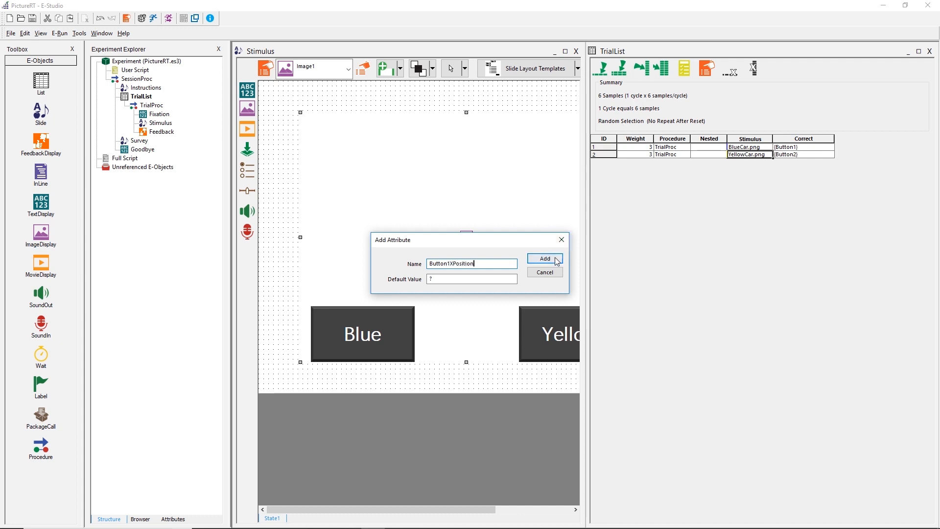
click(544, 259)
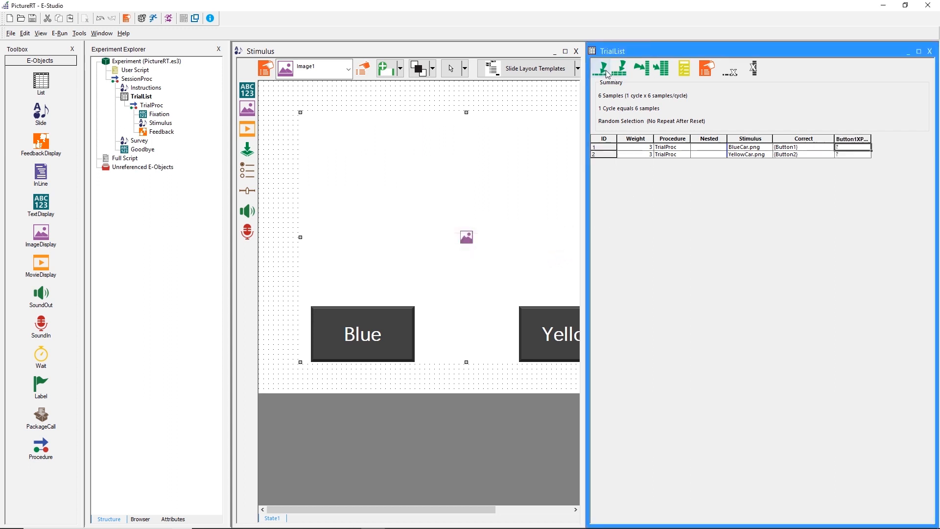
Add a second attribute column named Button2XPosition.
click(641, 67)
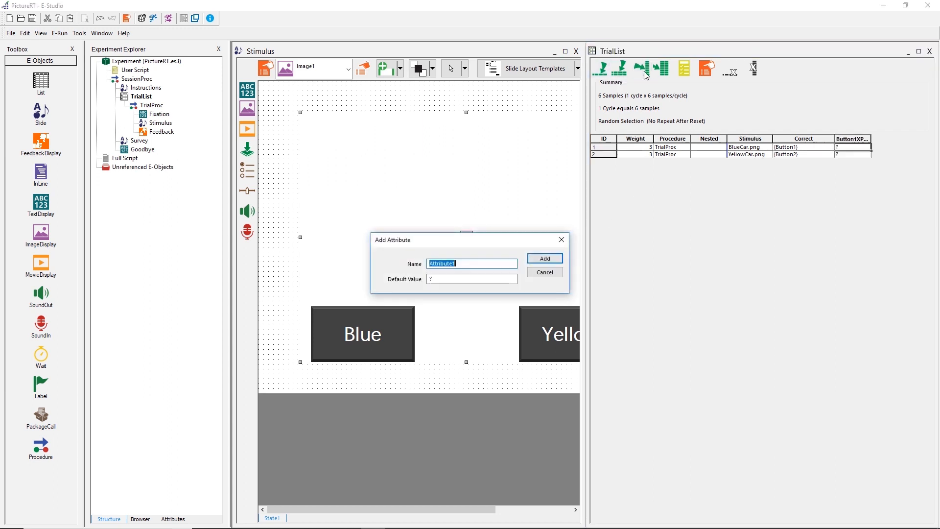
text(Button2XPosition)
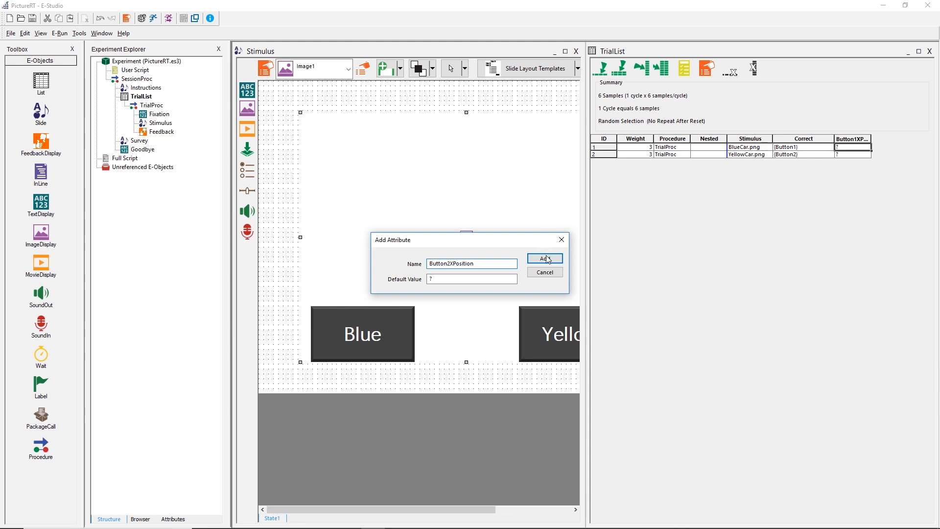
click(544, 258)
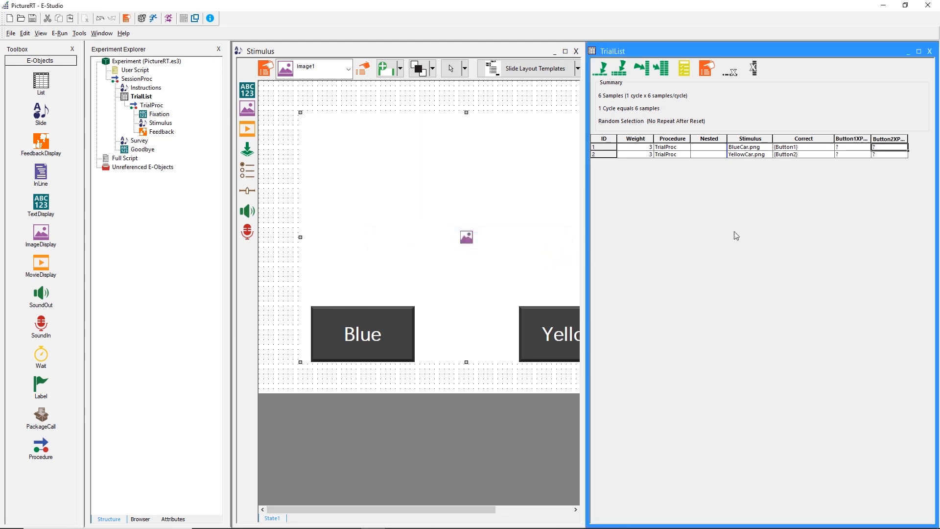
mouse_move(733, 223)
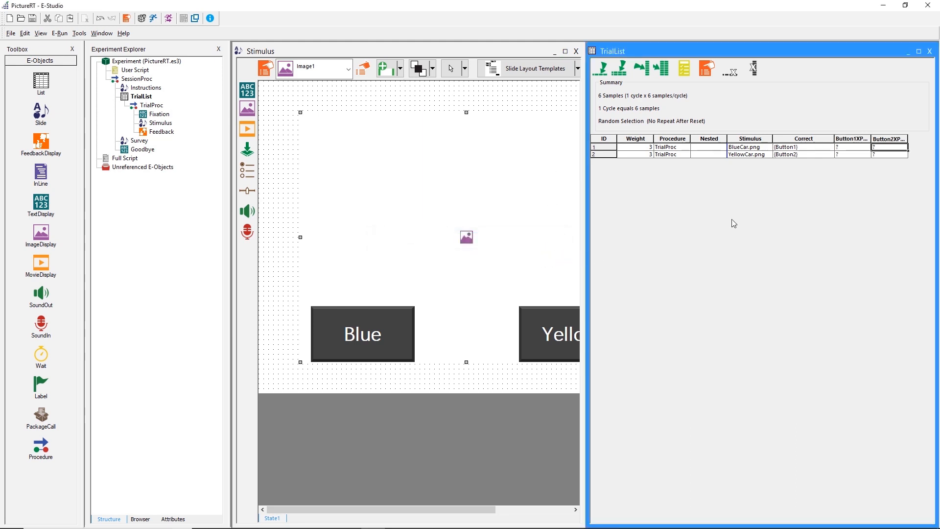
mouse_move(620, 67)
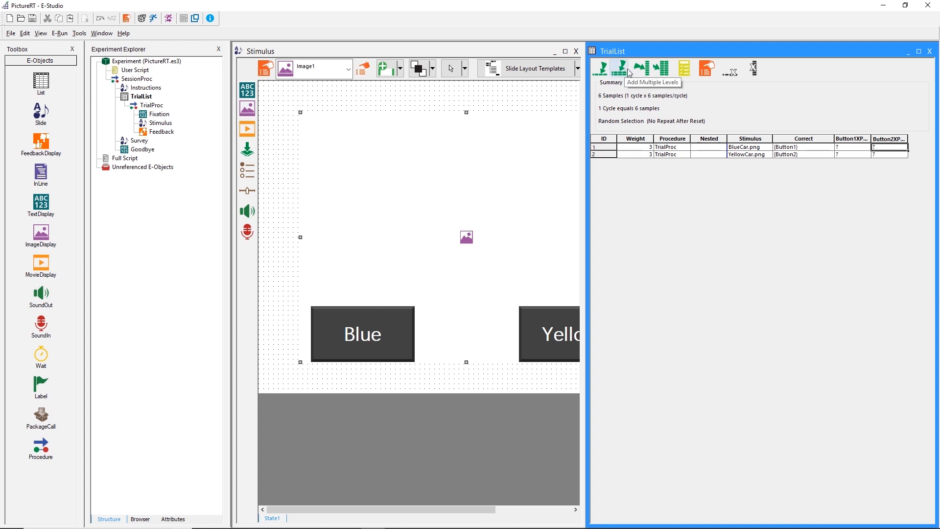
mouse_move(628, 72)
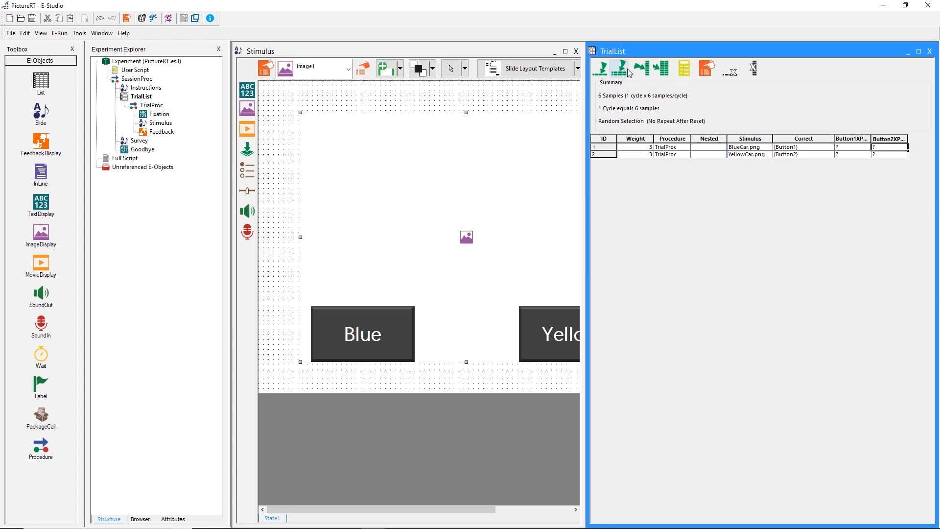
Add two TrialList rows and fill their Stimulus cells with BlueCar.png and YellowCar.png.
click(620, 68)
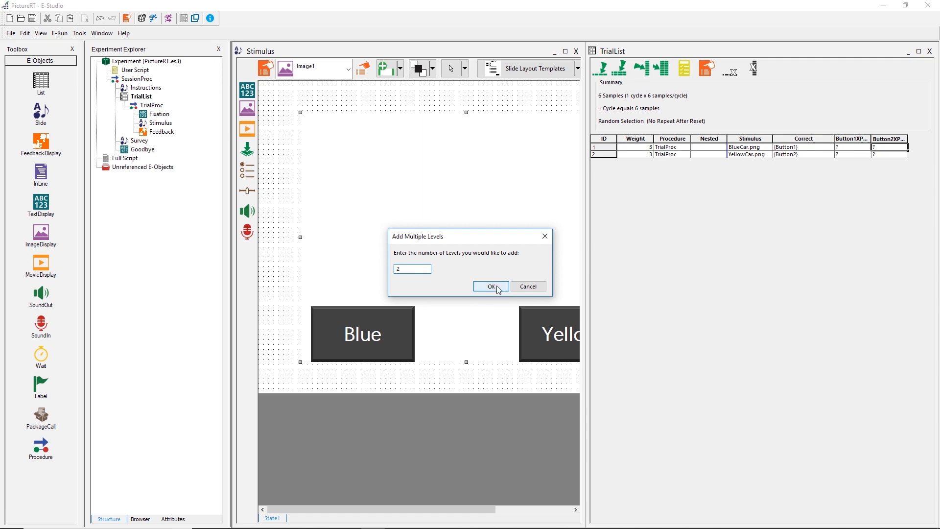
click(490, 286)
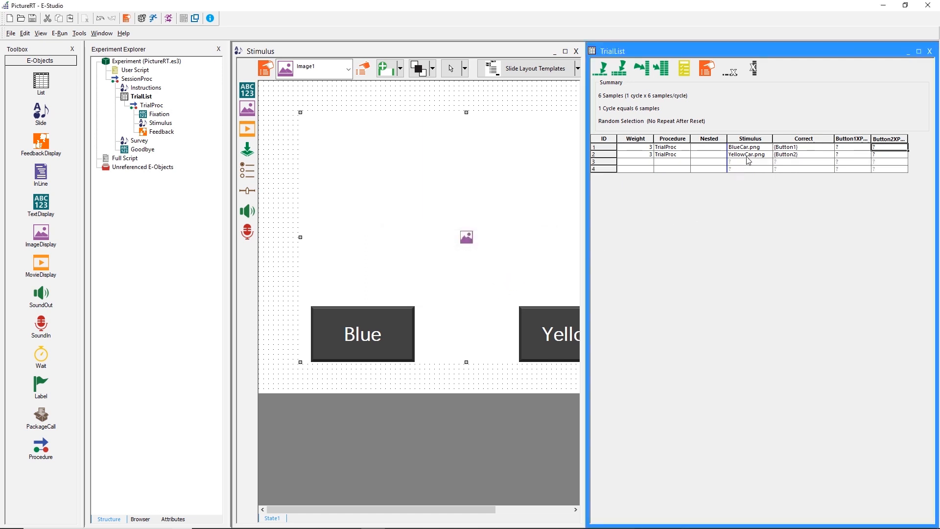
click(748, 154)
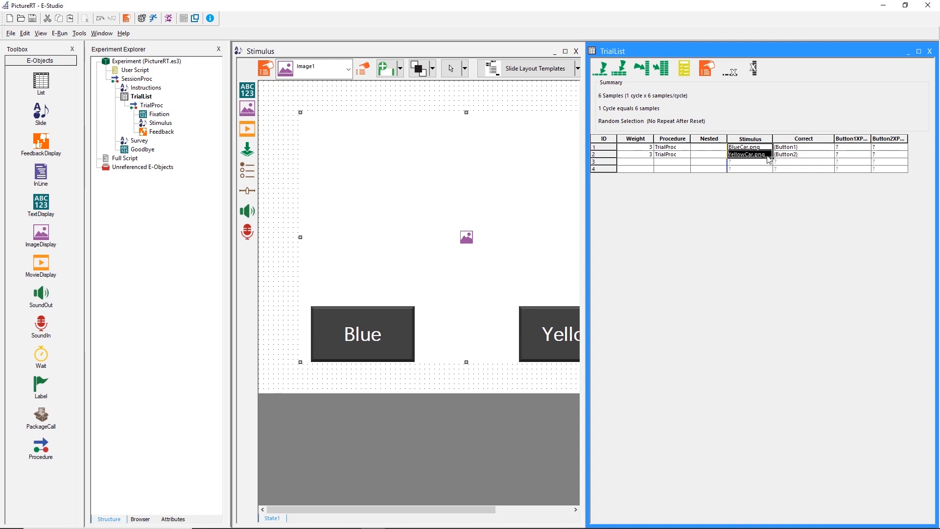
click(749, 168)
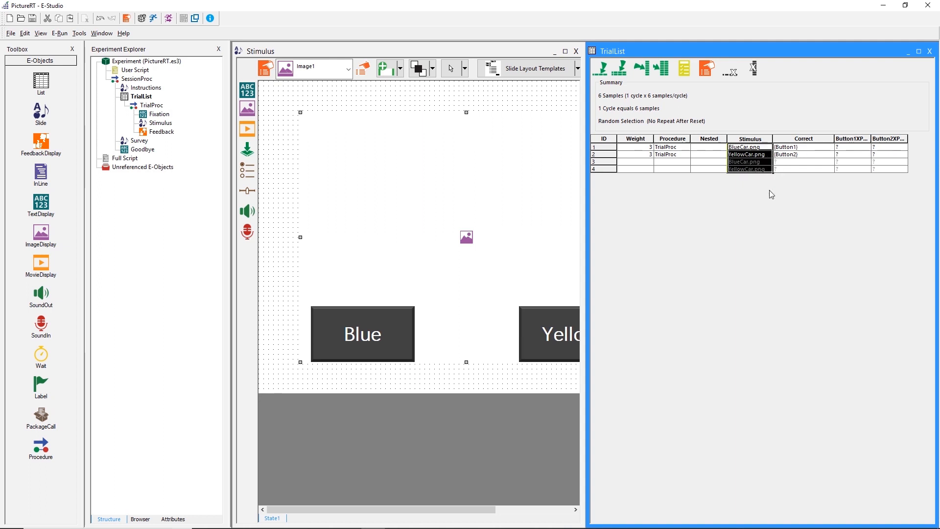
click(749, 169)
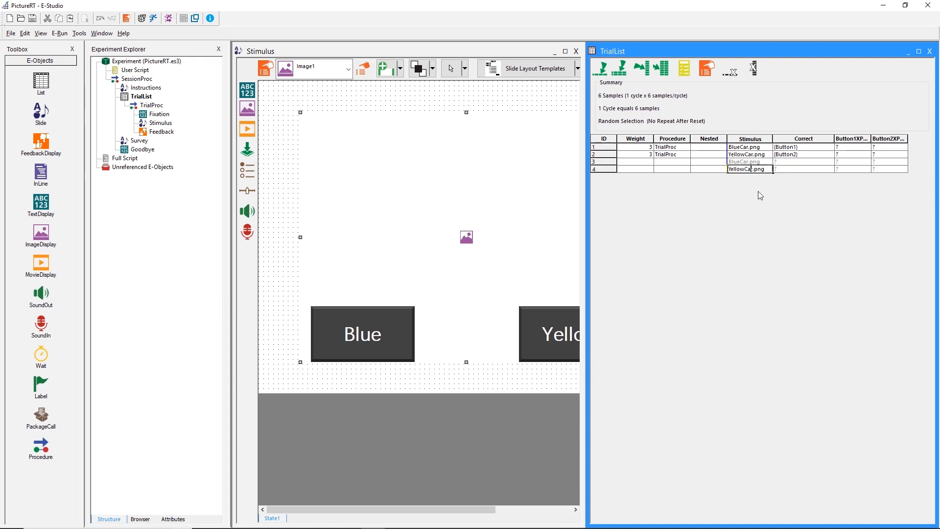
Set the Correct answers of rows 3 and 4 to {Button1} and {Button2}.
click(802, 161)
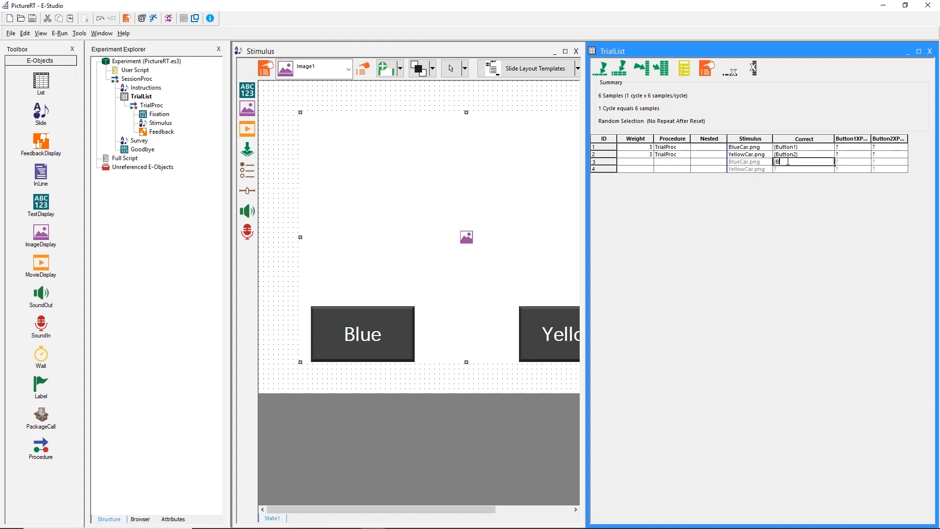
text(Button1})
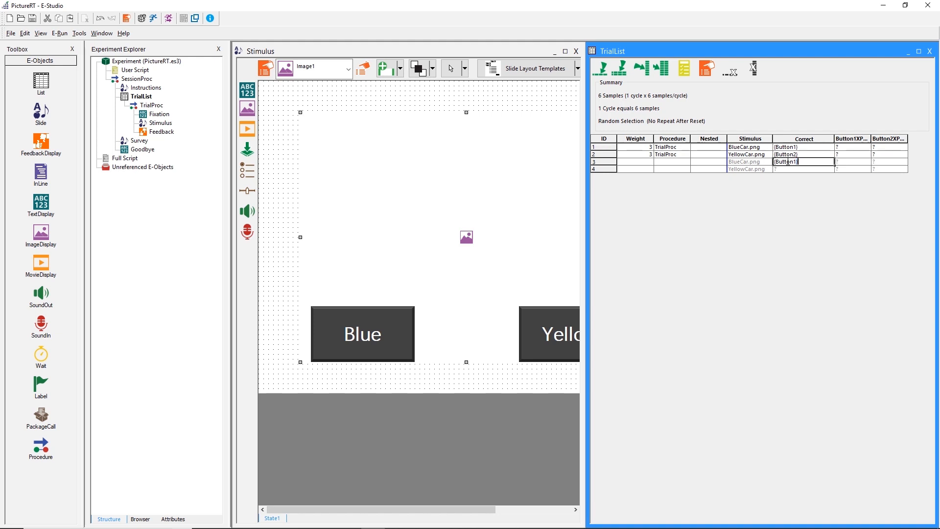
click(802, 169)
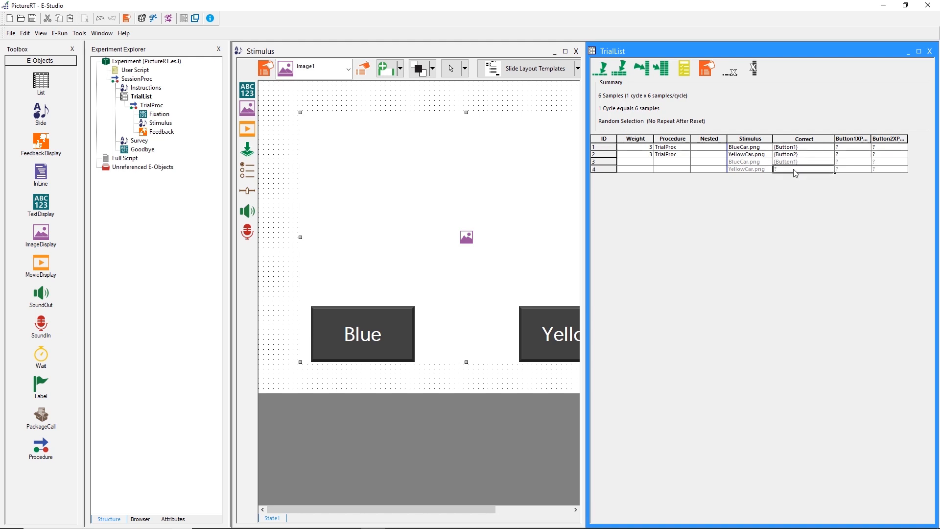
mouse_move(820, 226)
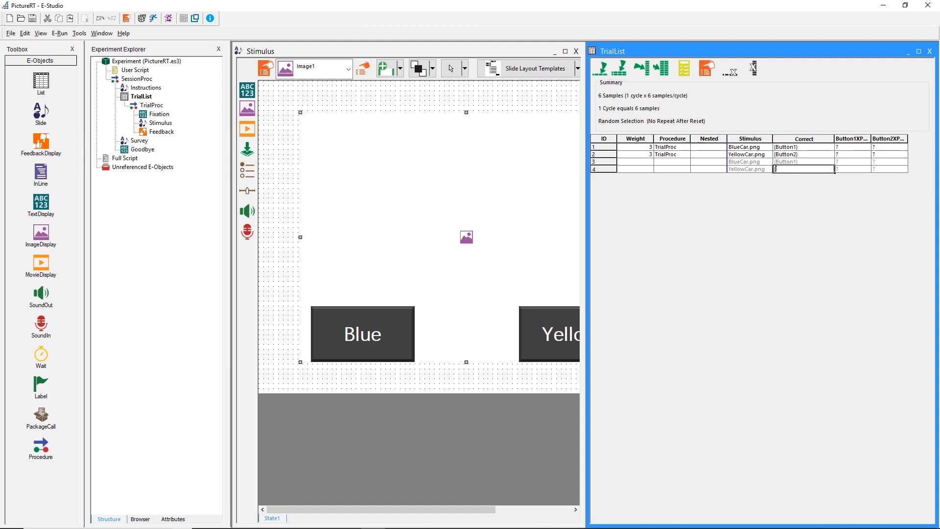
text({Button2)
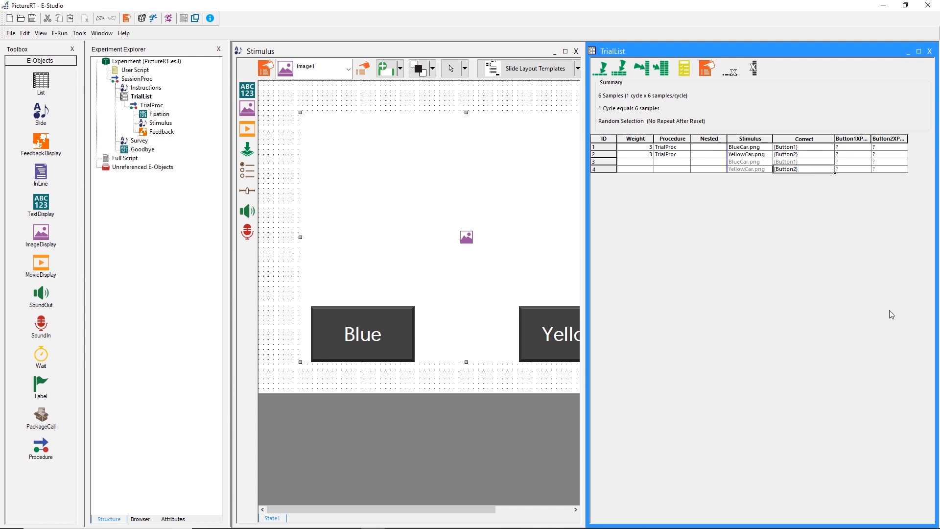
mouse_move(712, 218)
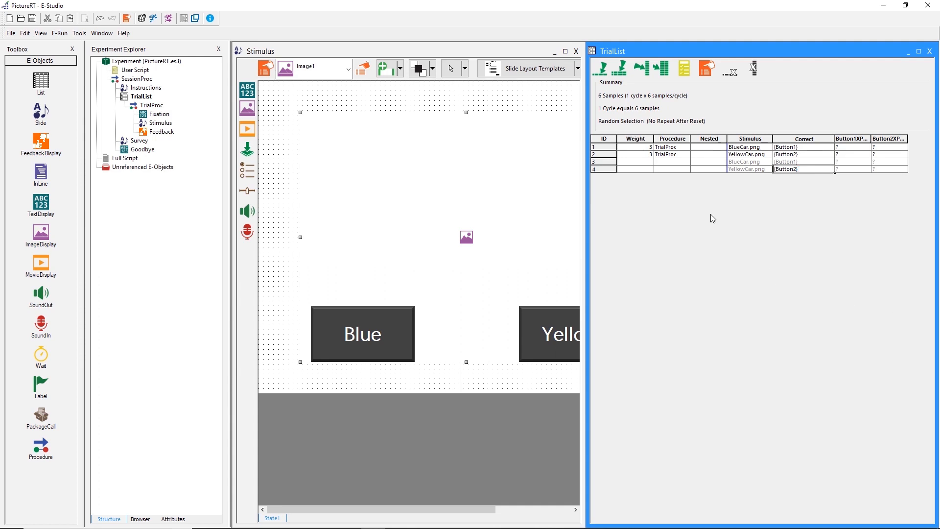
mouse_move(756, 184)
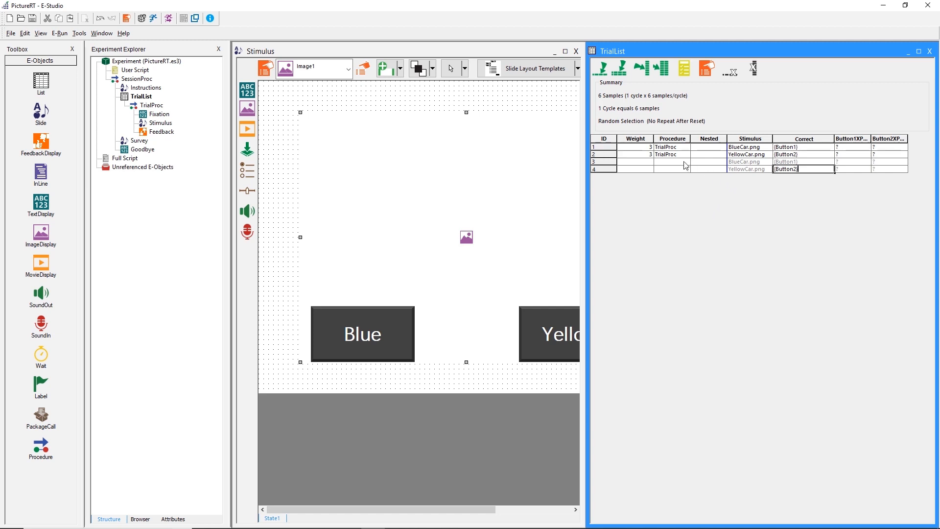
Give rows 3–4 weight 3 and TrialProc, and enter 25%/75% button X positions.
click(672, 162)
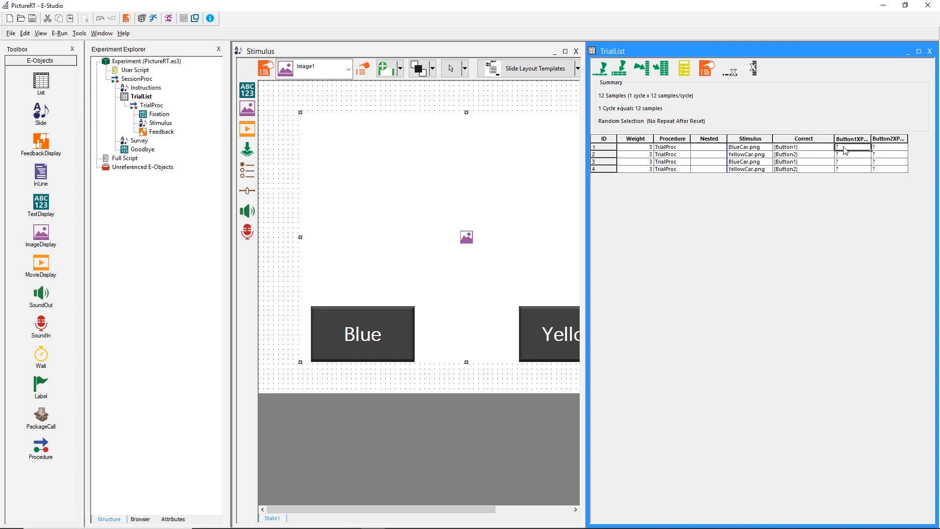
text(25%)
click(889, 147)
text(75)
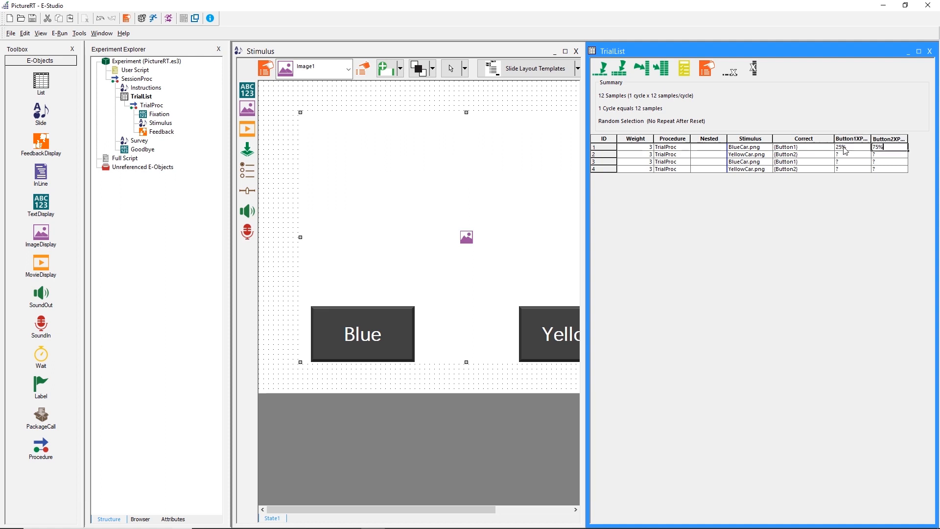
click(850, 154)
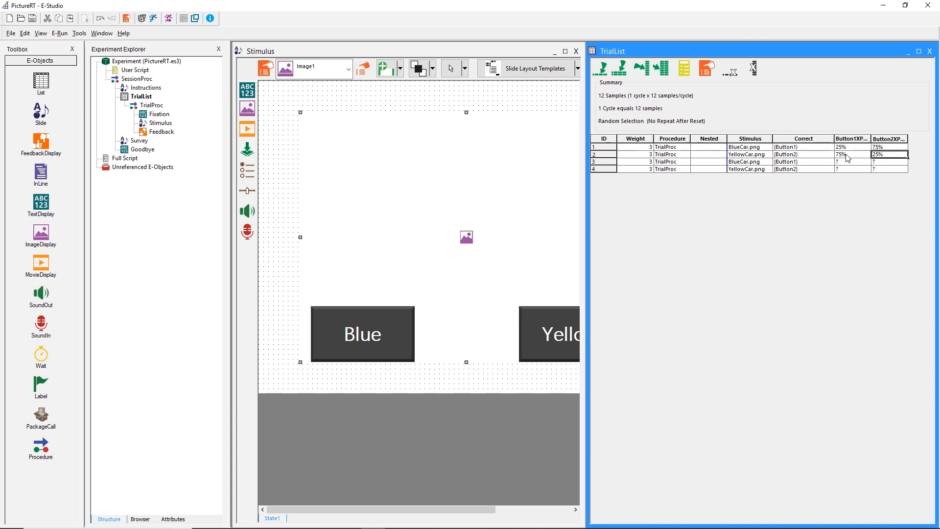
click(851, 161)
text(75)
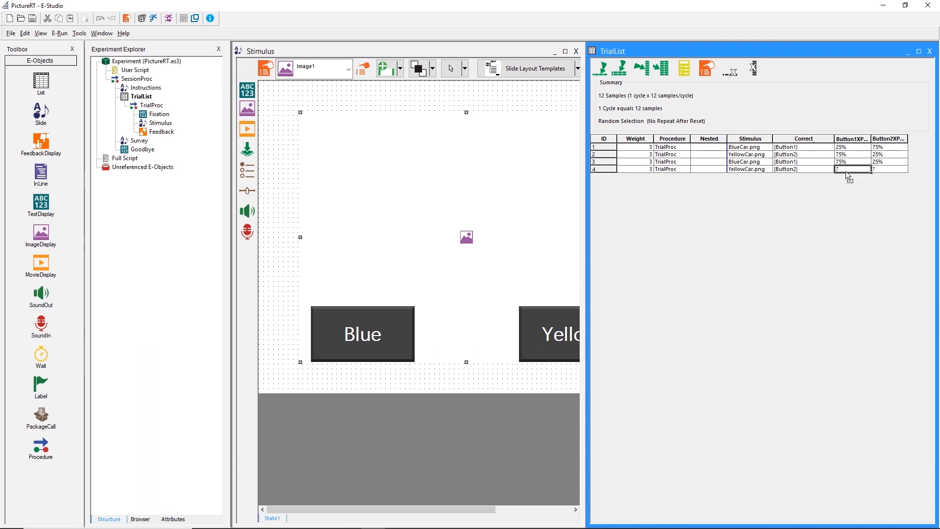
mouse_move(843, 188)
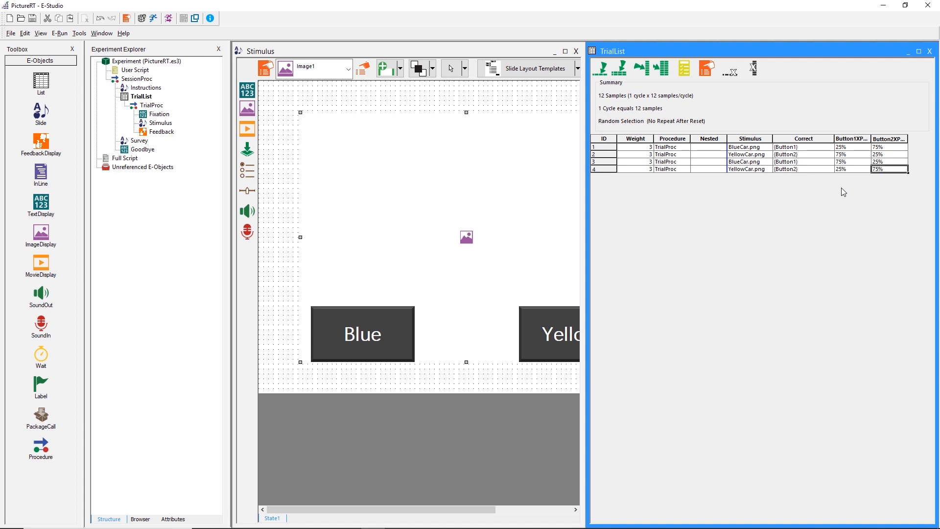
mouse_move(683, 235)
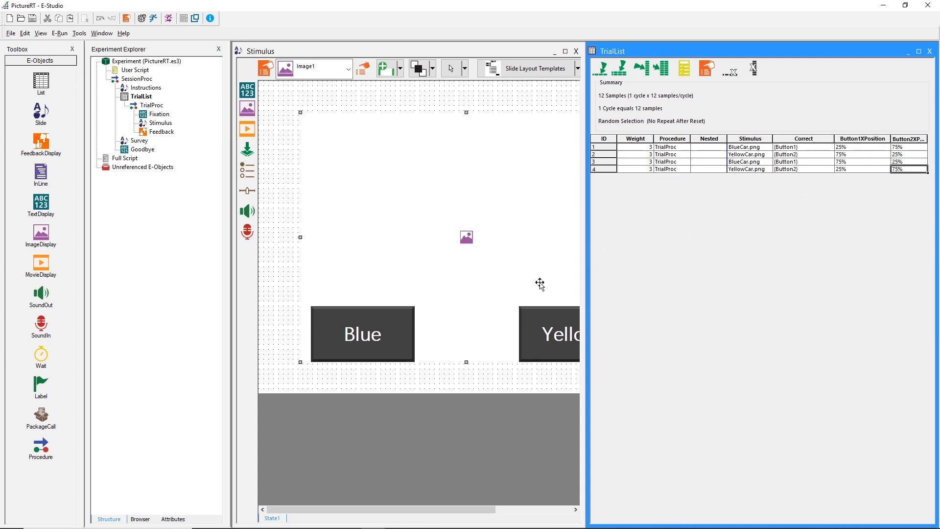
Set the Blue button's Frame X position to [Button1XPosition] and apply it.
click(363, 334)
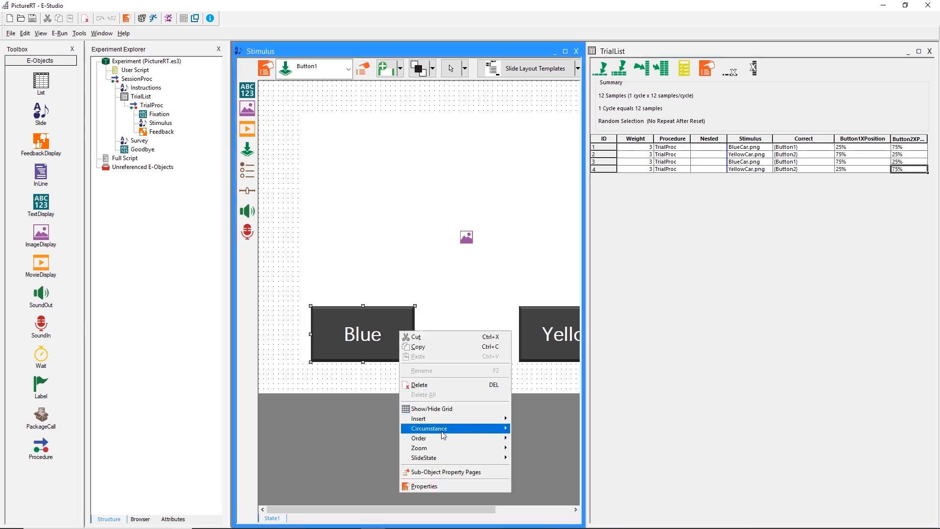
click(423, 486)
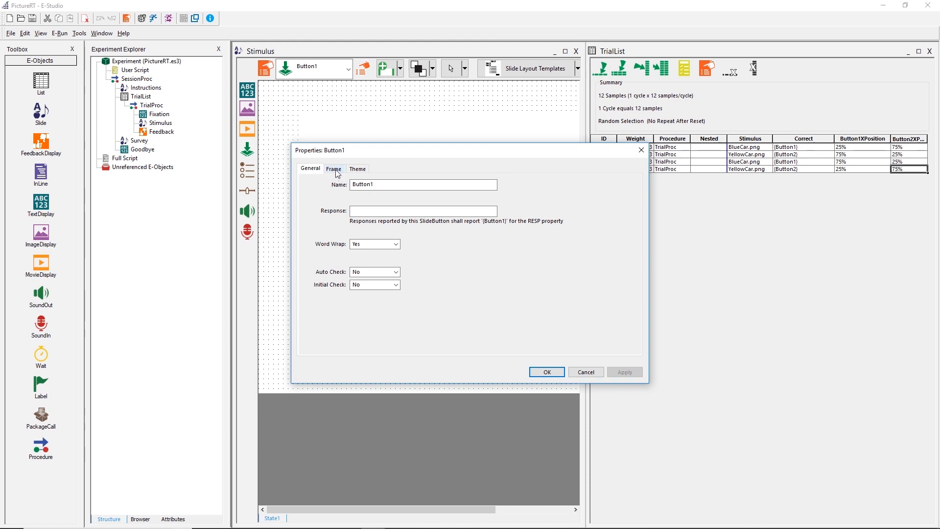
click(333, 169)
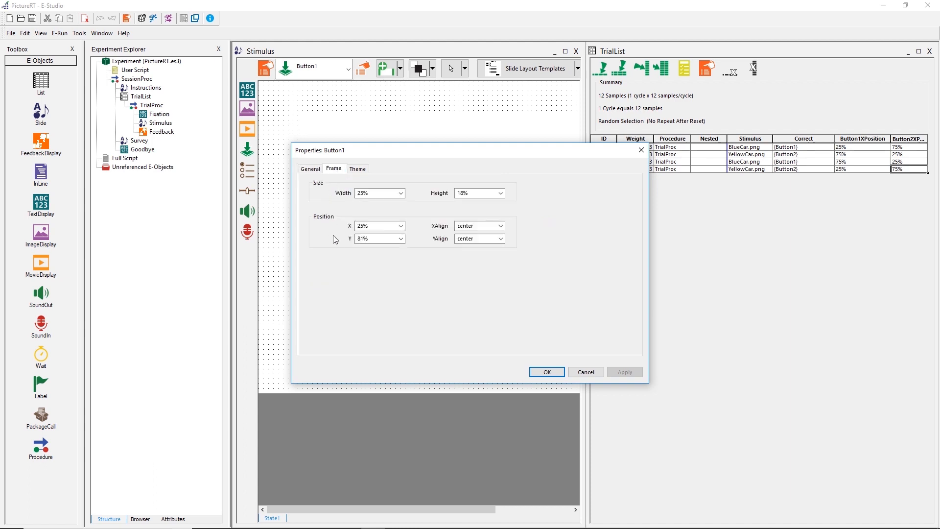
click(374, 226)
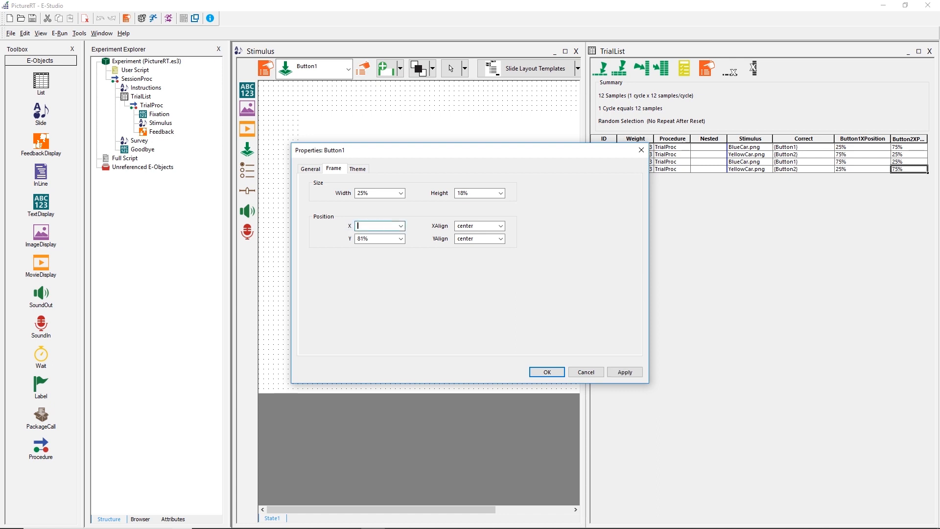
text([Bu)
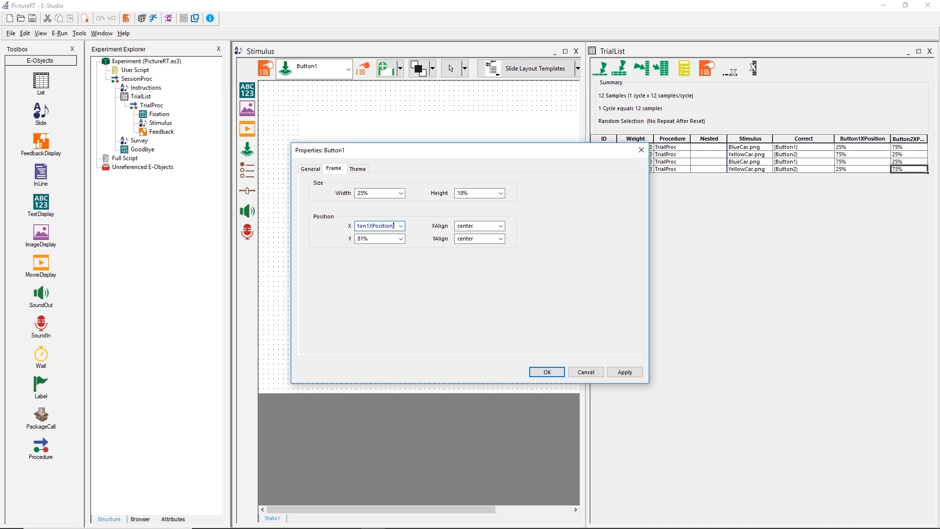
mouse_move(648, 379)
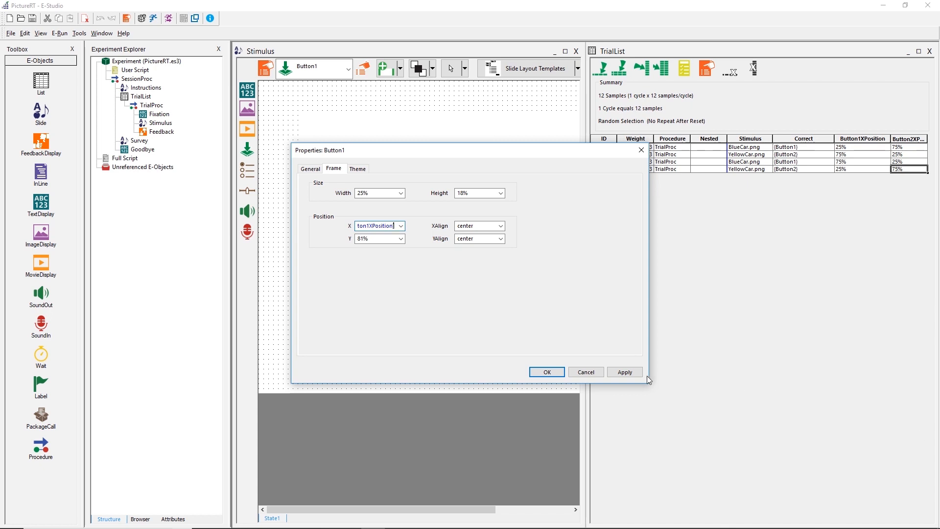
click(624, 372)
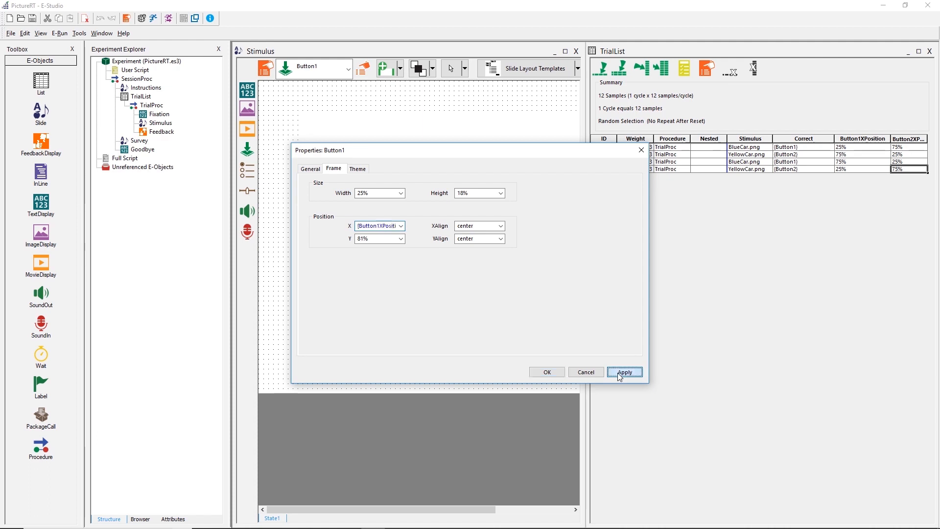
click(624, 371)
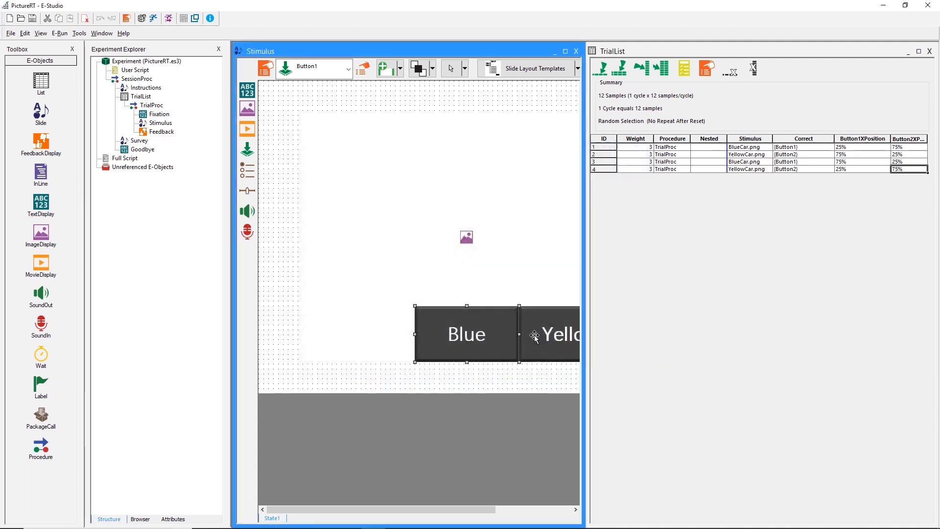
Replace the Yellow button's Frame X value with [Button2XPosition].
right_click(536, 340)
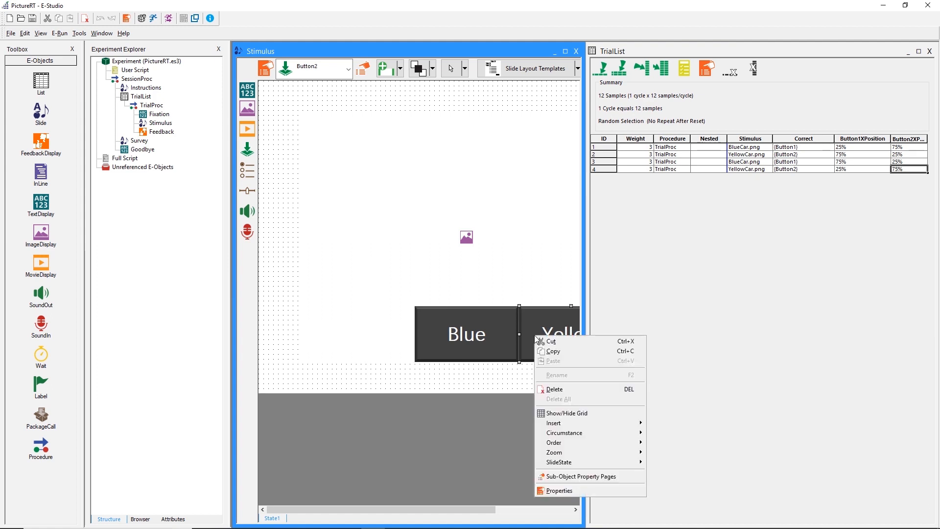
click(560, 490)
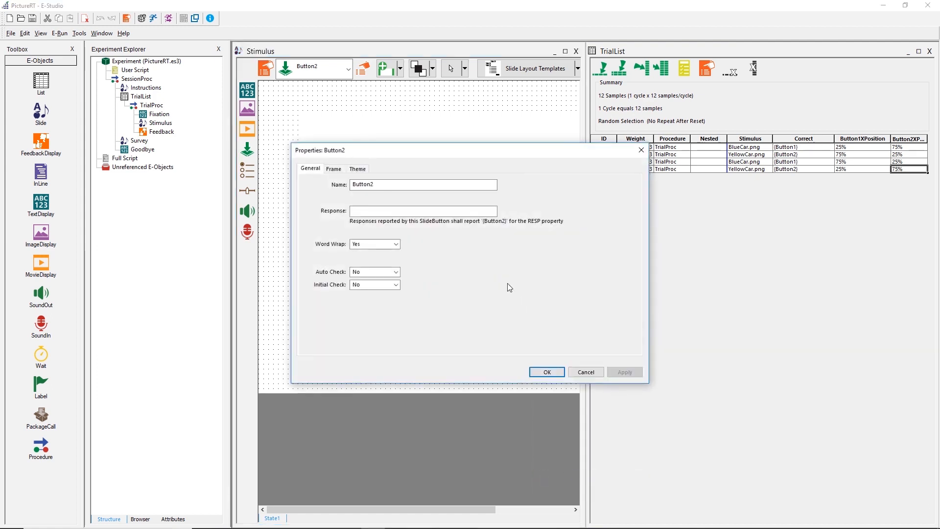
click(333, 168)
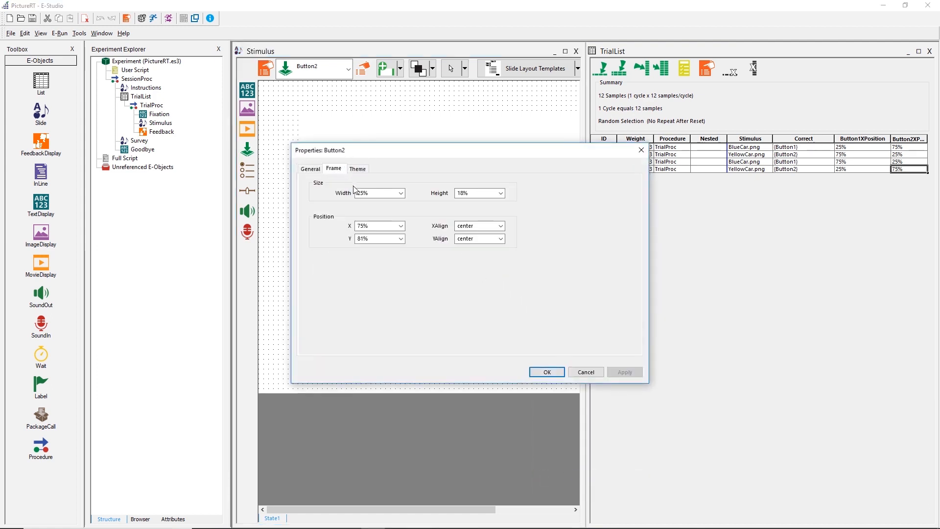
triple_click(377, 227)
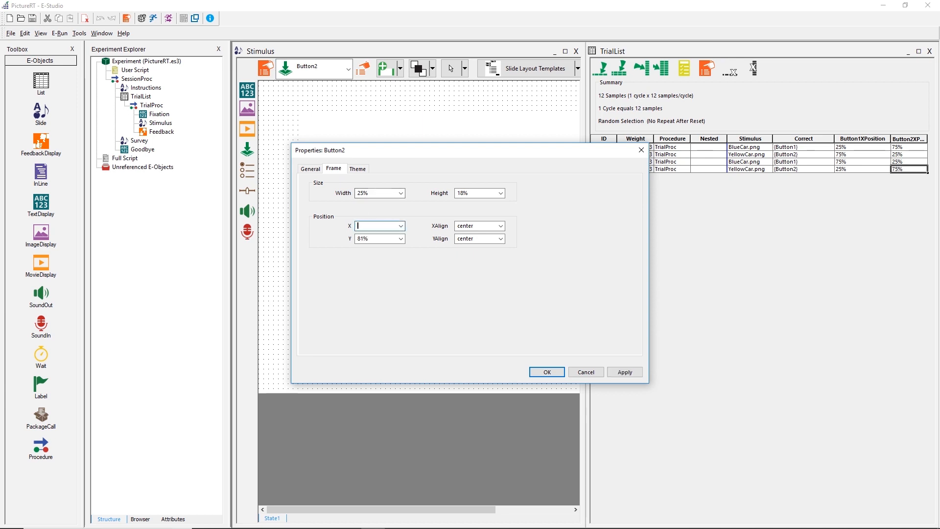
text(5)
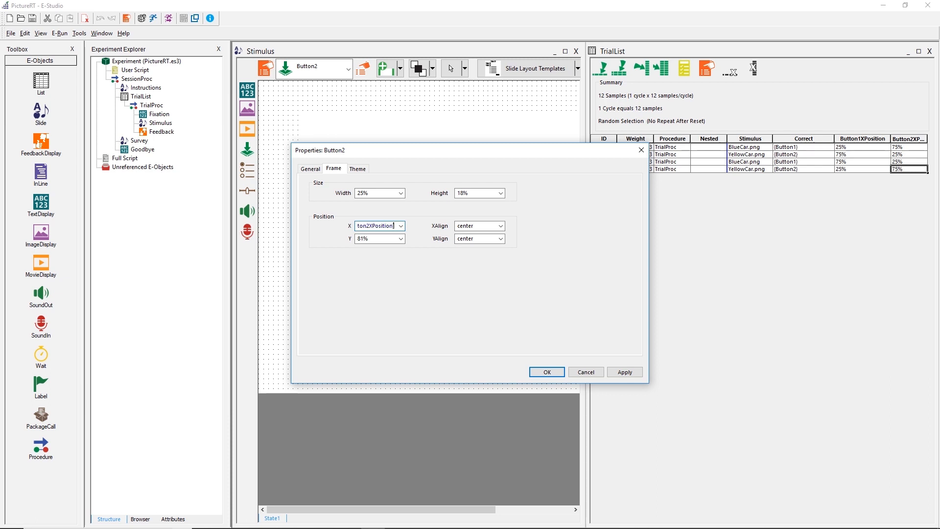
click(625, 371)
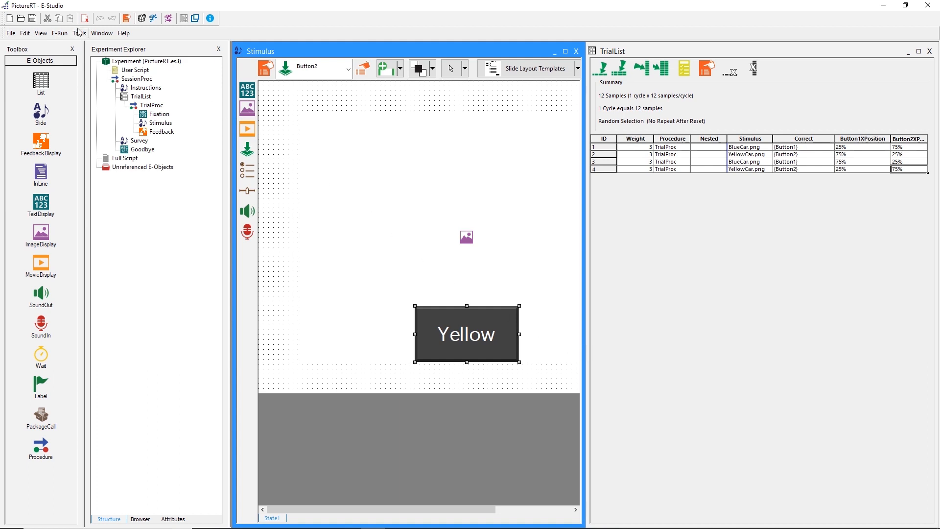
mouse_move(32, 18)
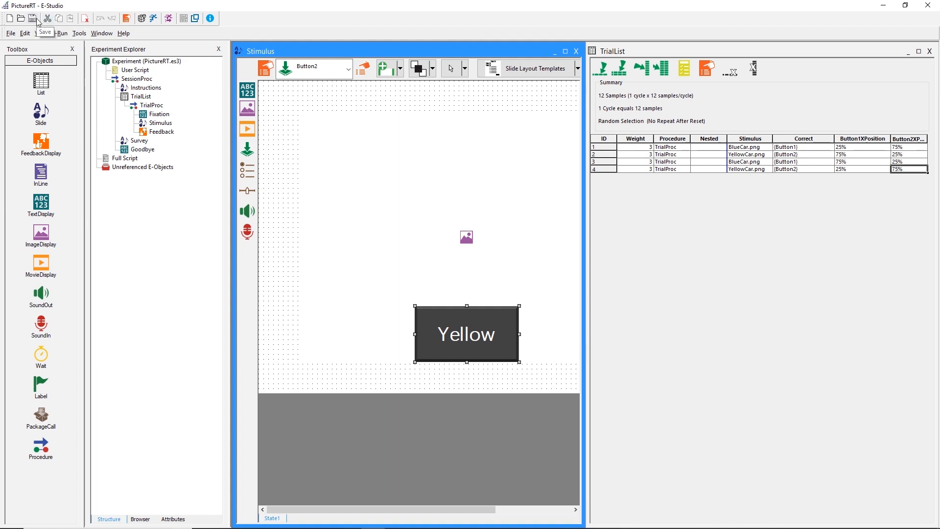
Bring Button1 in front of Button2 and reselect the Blue button on the slide.
click(349, 67)
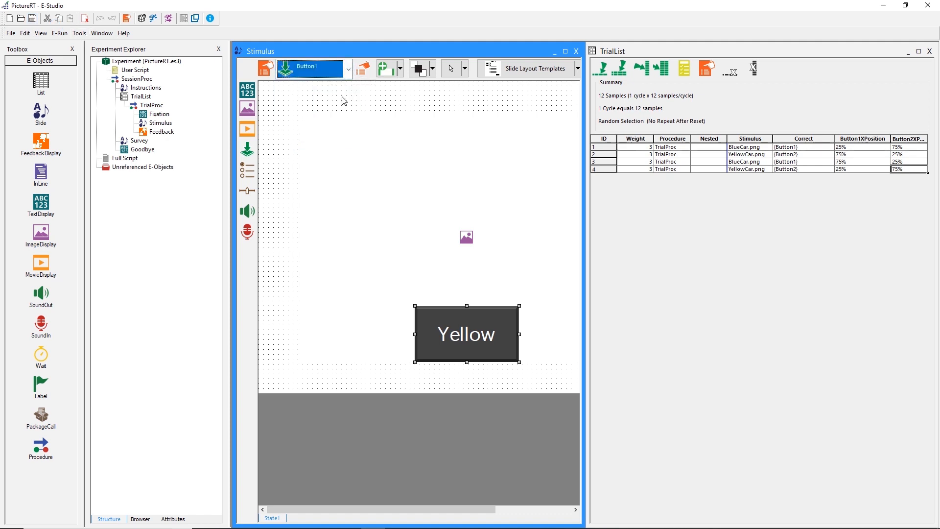
click(418, 67)
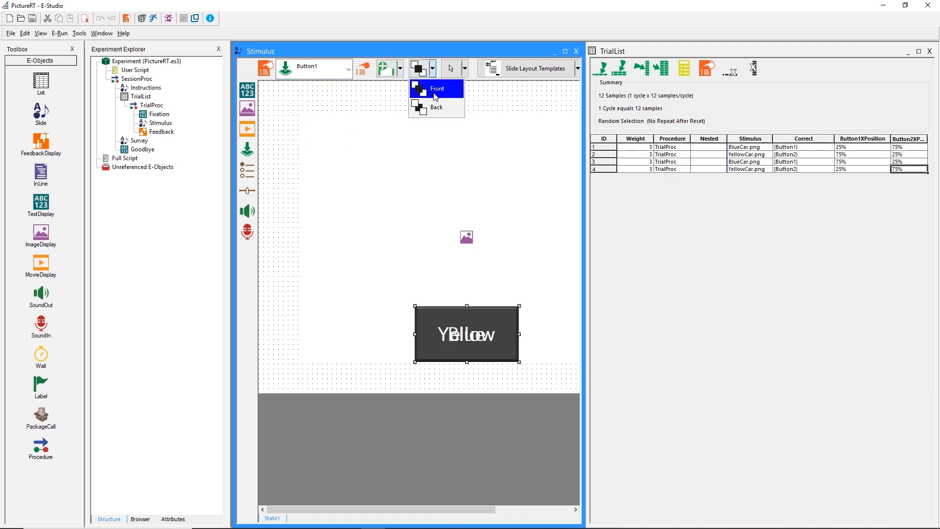
click(348, 67)
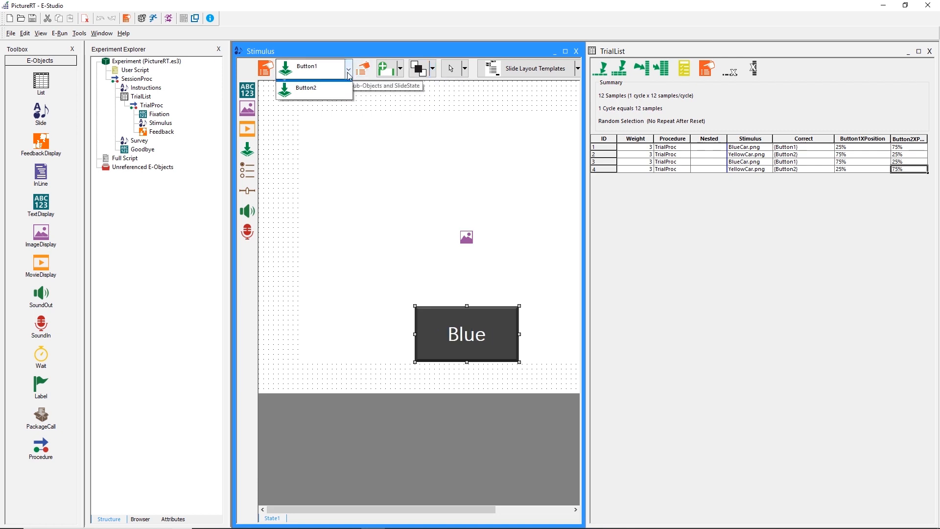
click(306, 87)
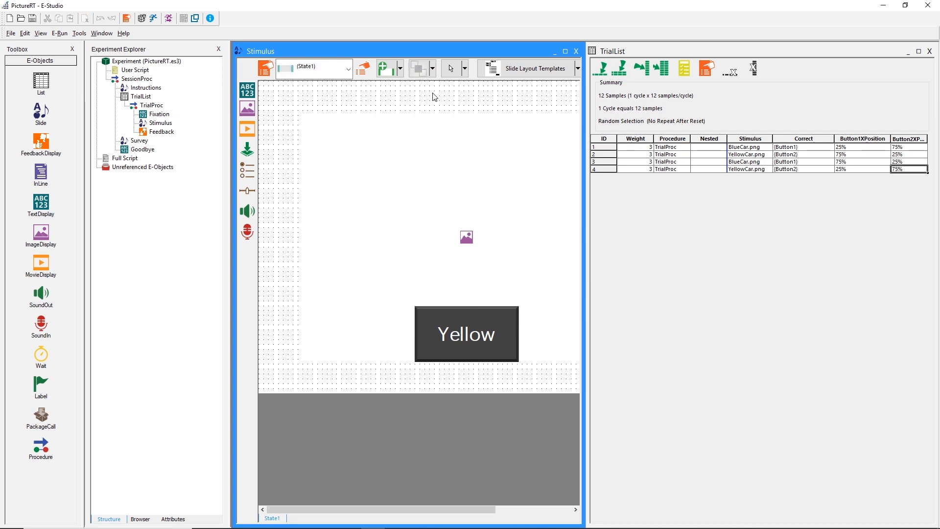
mouse_move(576, 121)
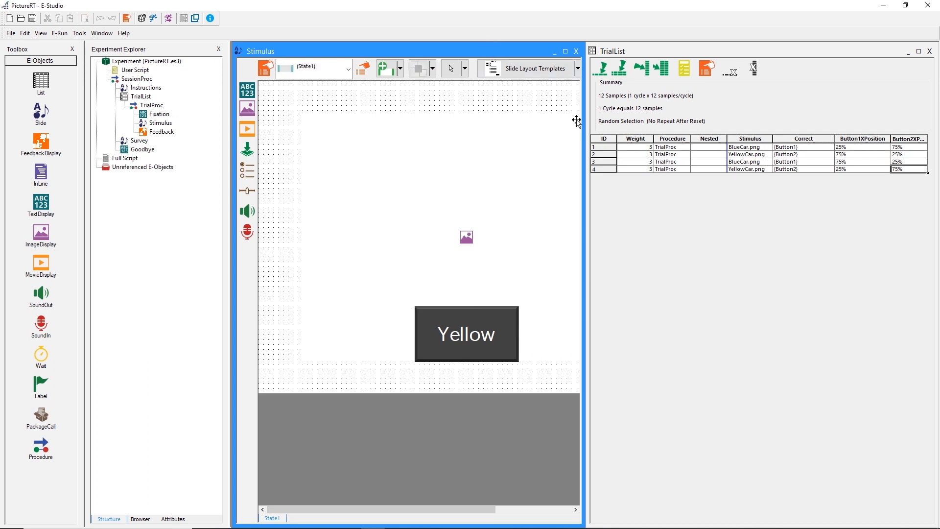
mouse_move(633, 213)
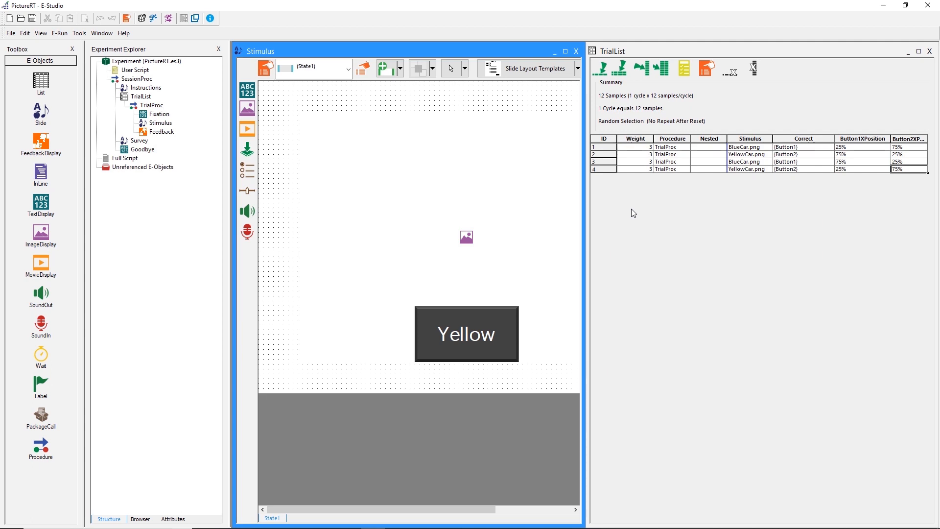
click(466, 334)
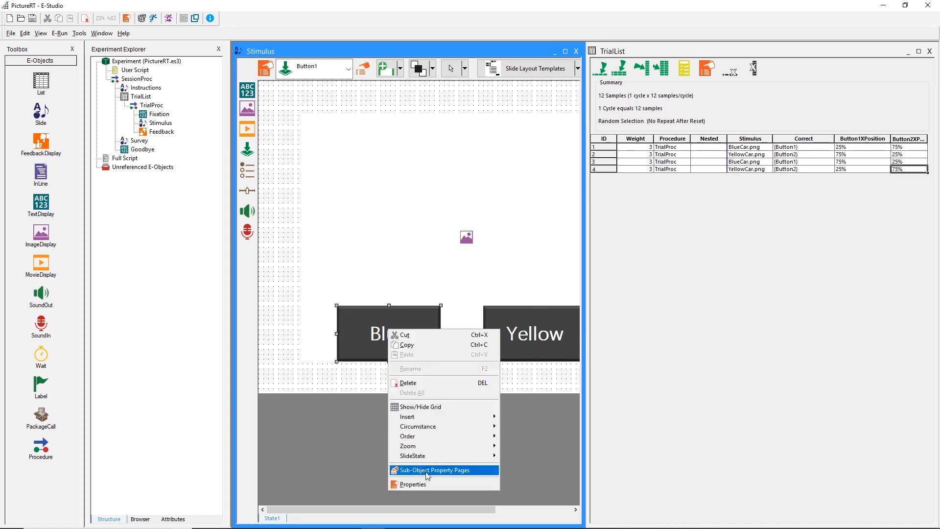
Verify Button1's Frame X uses [Button1XPosition], then close the Stimulus slide editor.
click(434, 470)
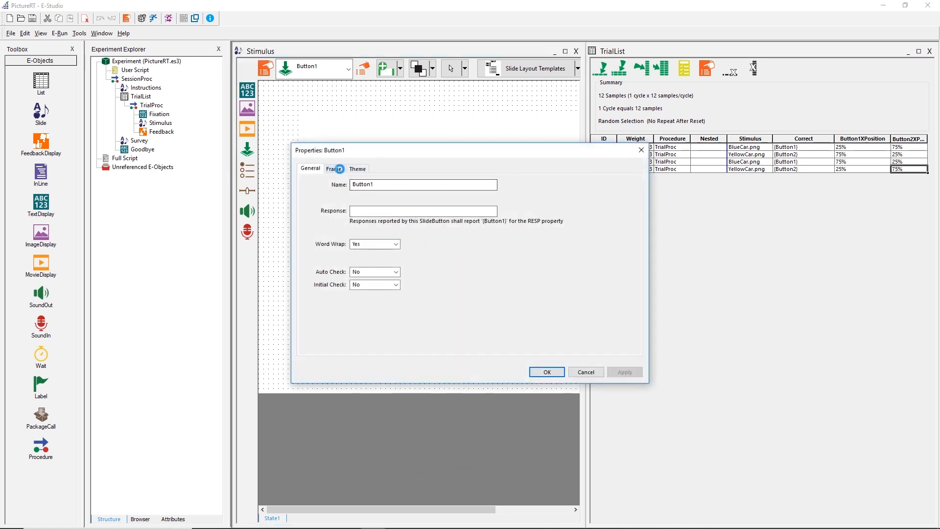
click(334, 169)
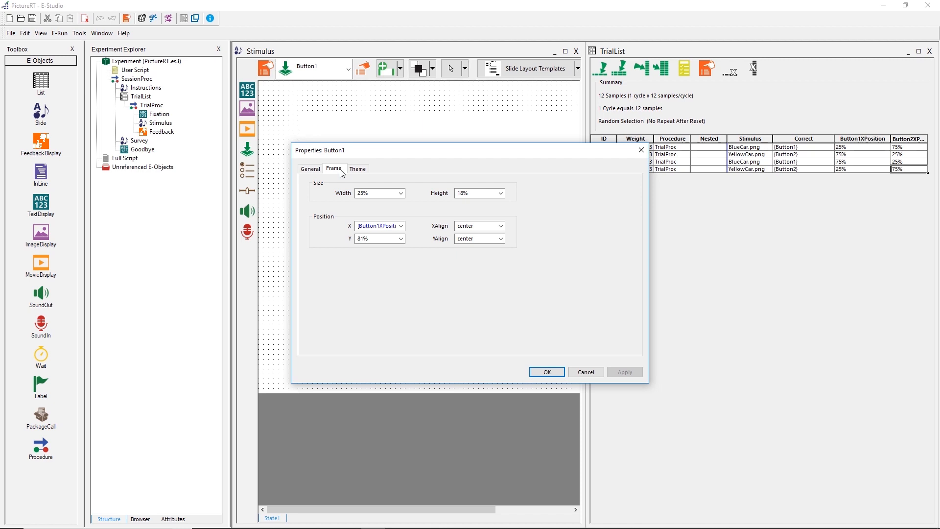
click(546, 372)
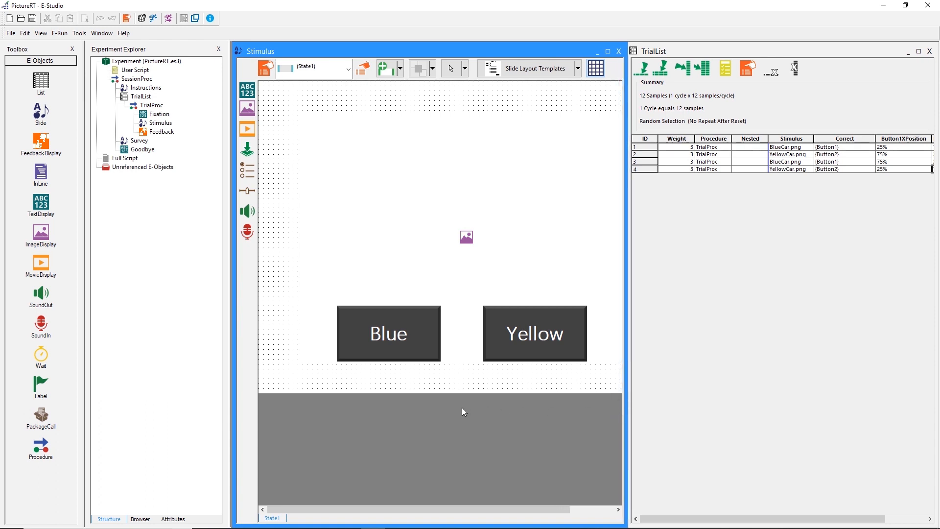
mouse_move(461, 403)
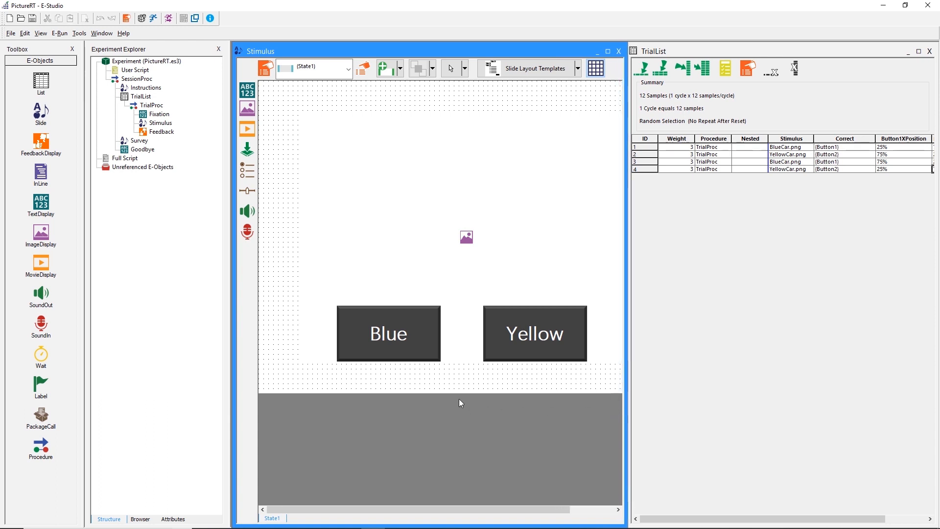
click(388, 334)
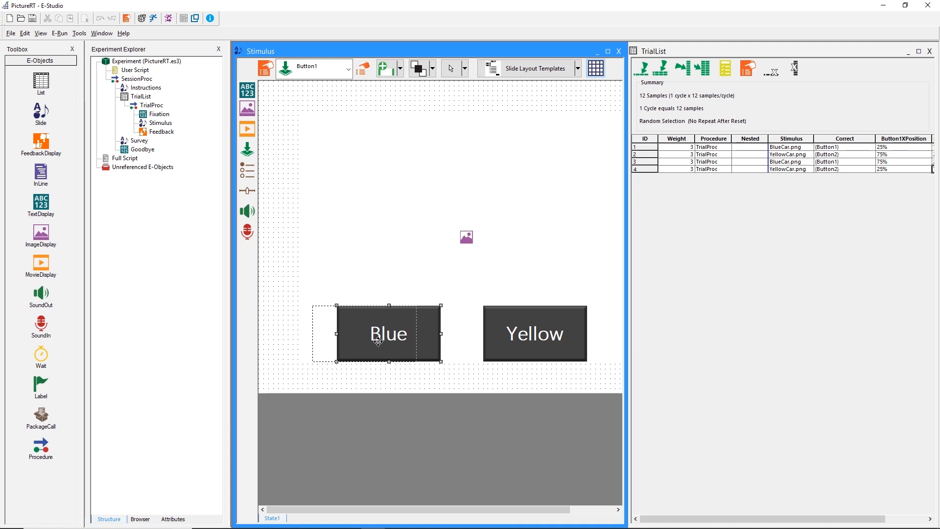
click(533, 334)
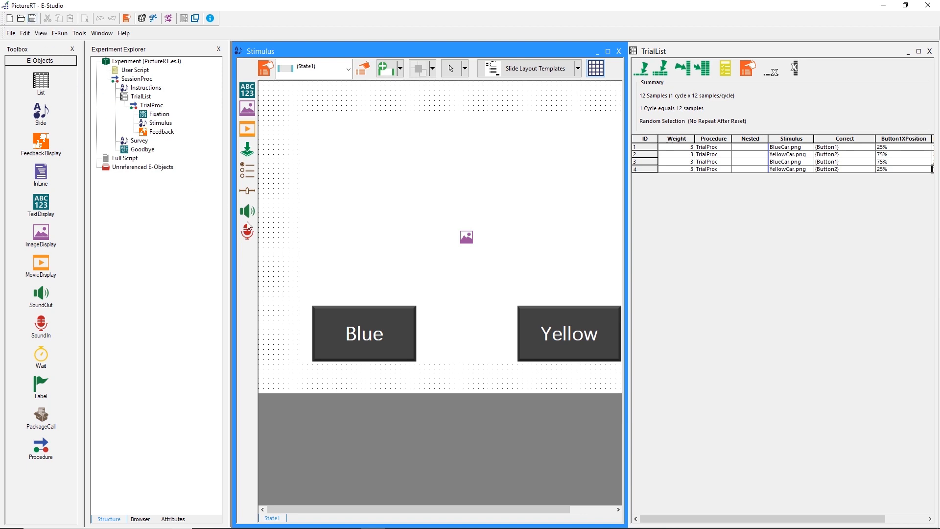
mouse_move(643, 314)
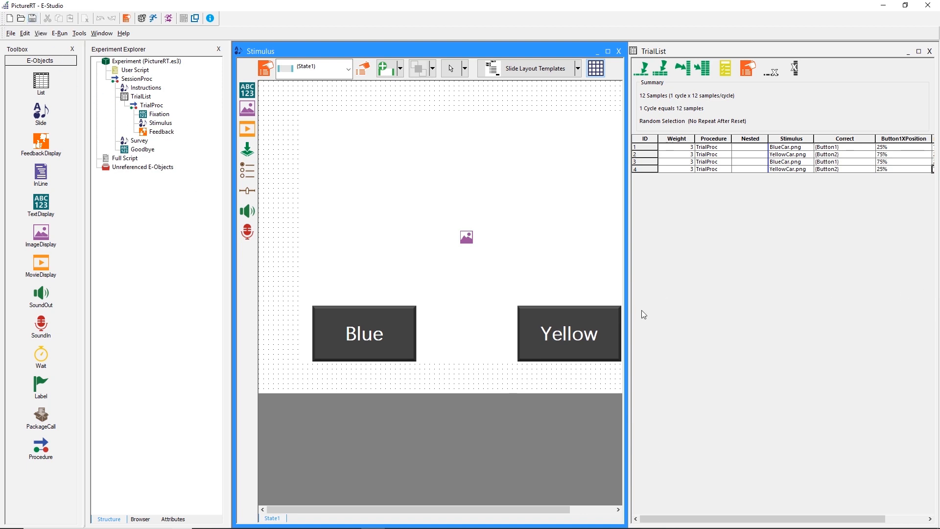
click(618, 51)
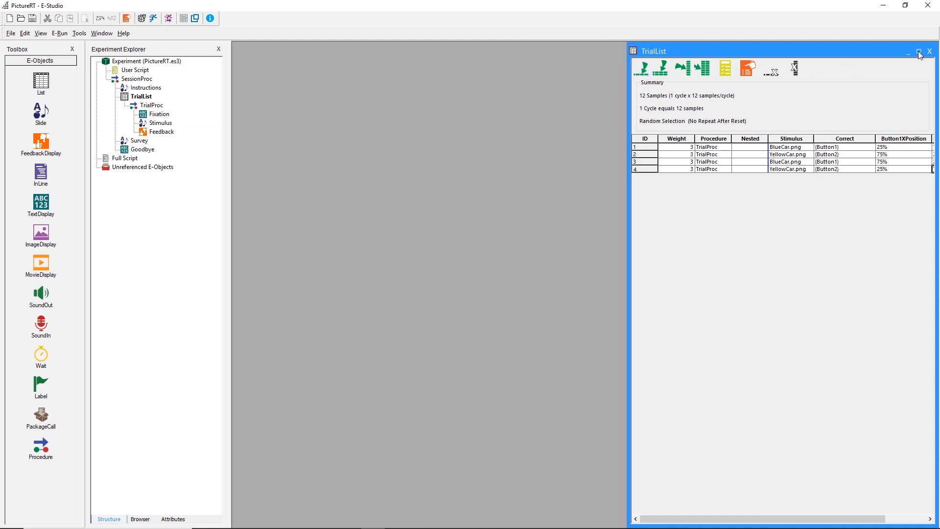
Maximize TrialList and answer each car trial with the matching Yellow or Blue button.
click(918, 51)
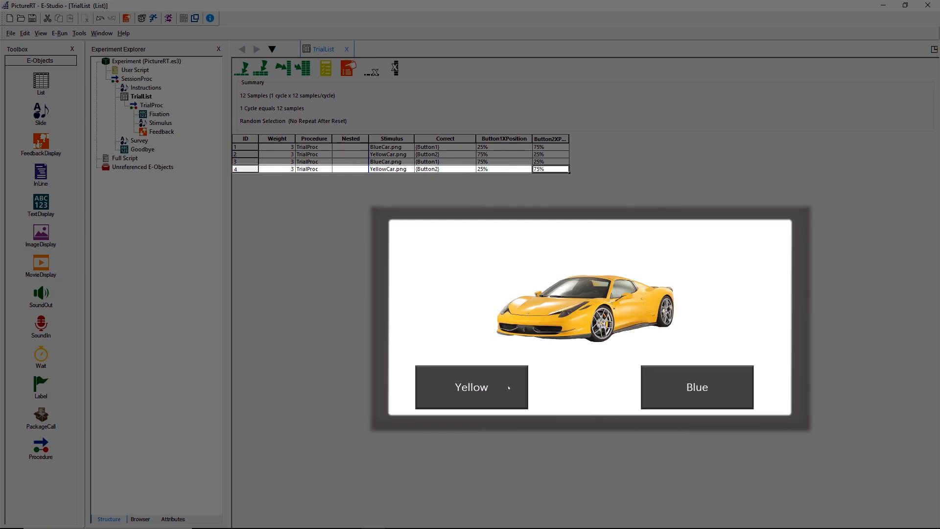
click(471, 386)
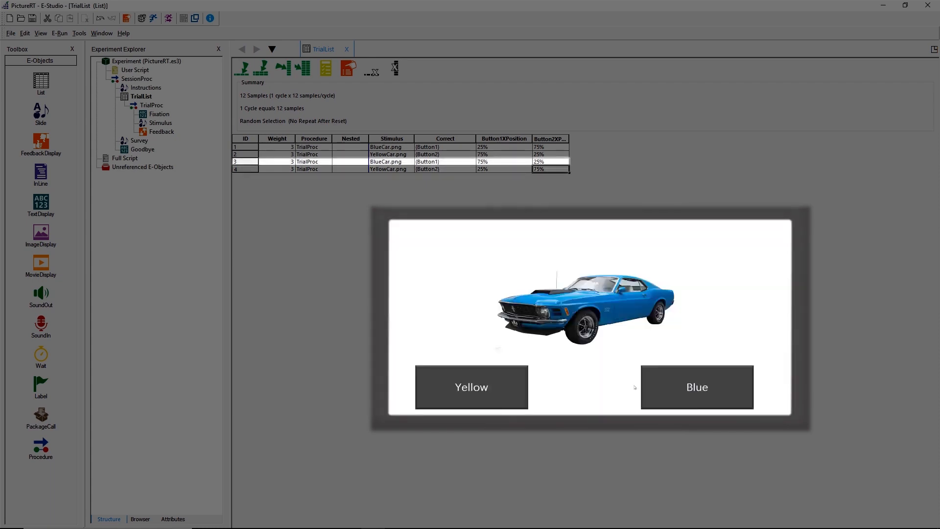
click(696, 386)
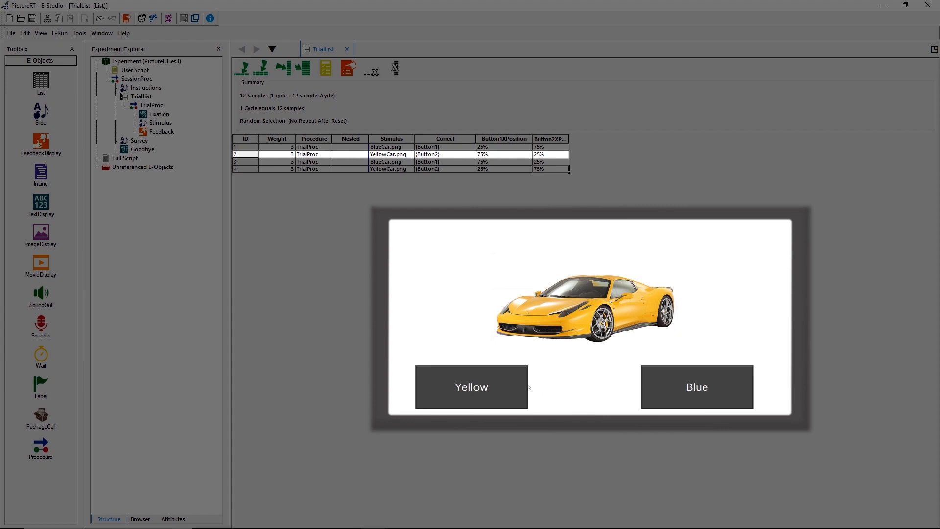
click(470, 387)
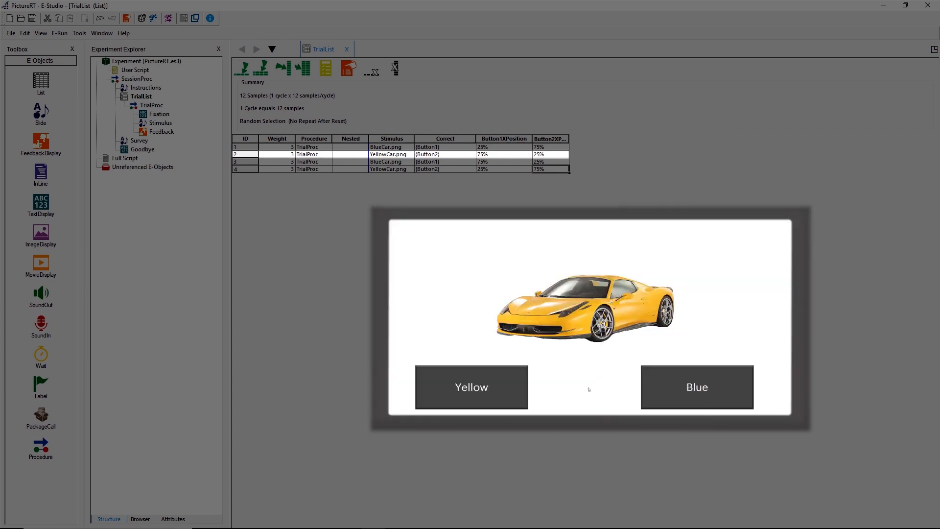
click(470, 387)
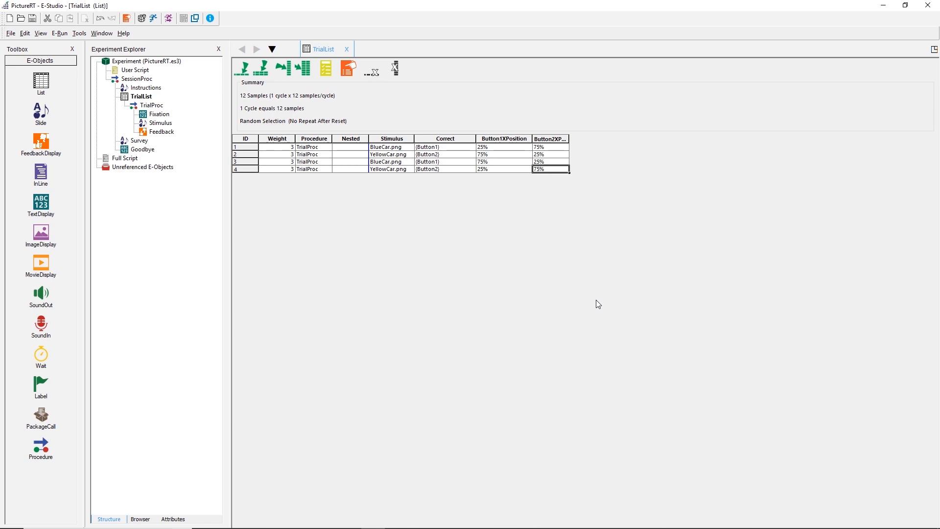
double_click(160, 123)
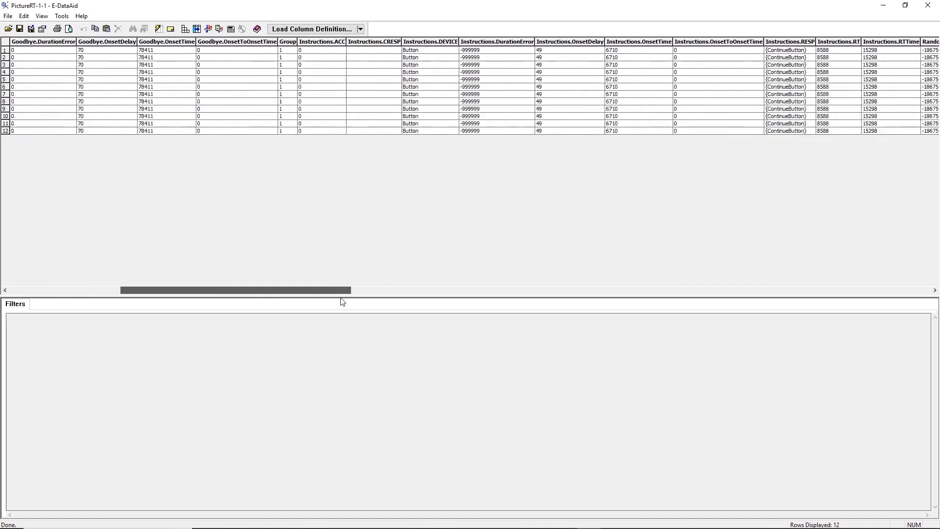
Scroll the data grid right to the Survey columns showing the Excellent rating.
scroll(right, 3)
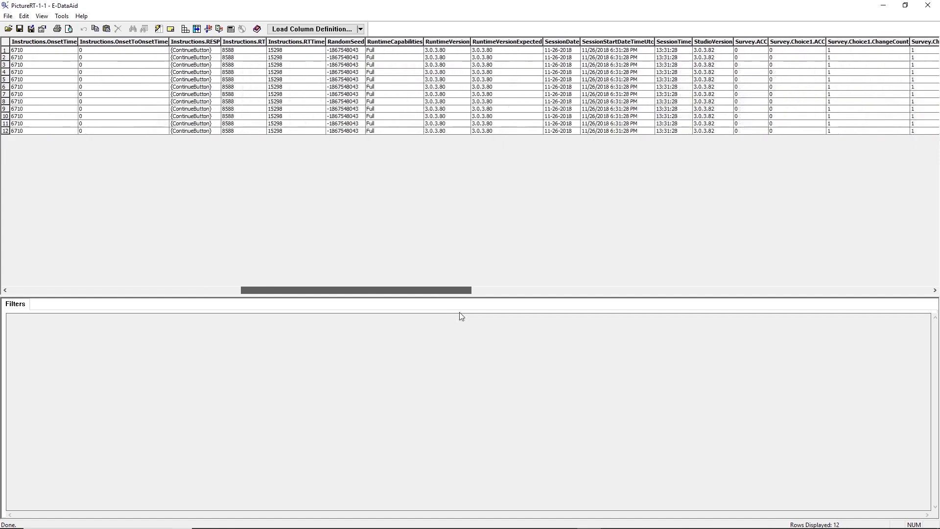
scroll(right, 3)
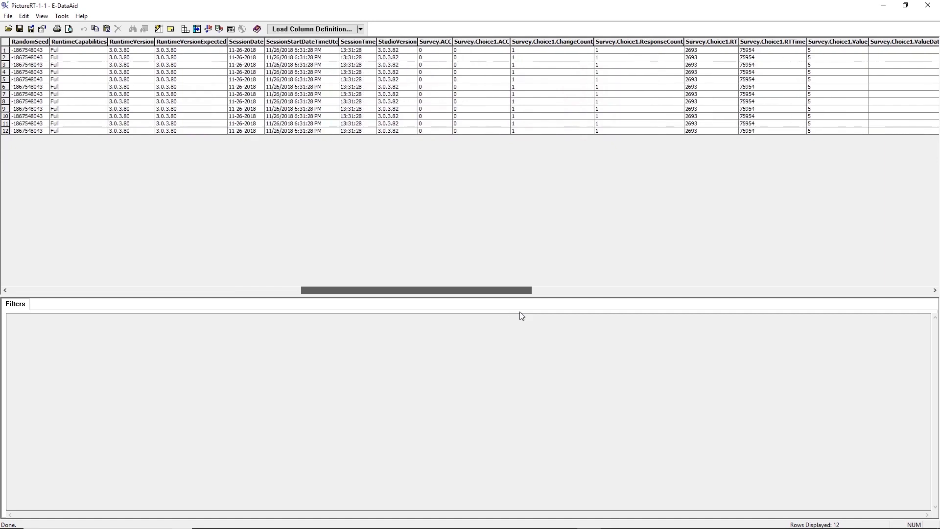
scroll(right, 3)
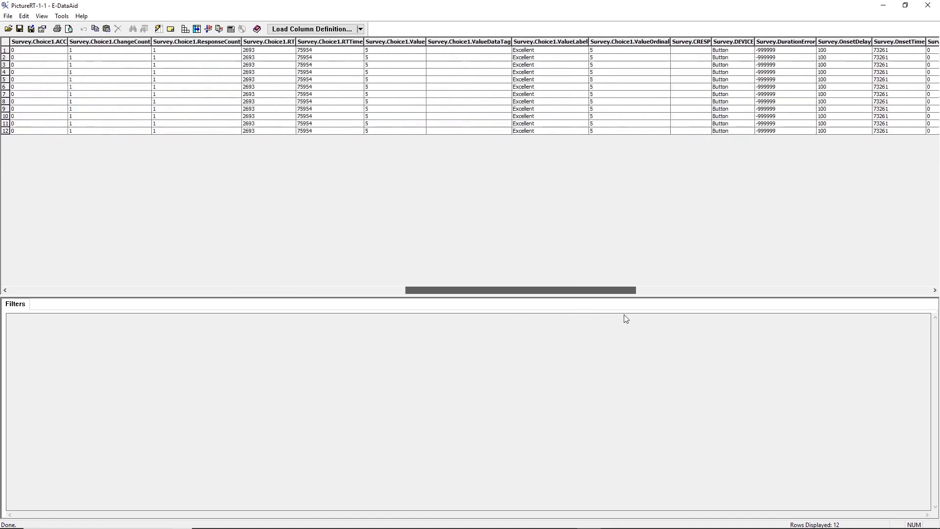
scroll(right, 3)
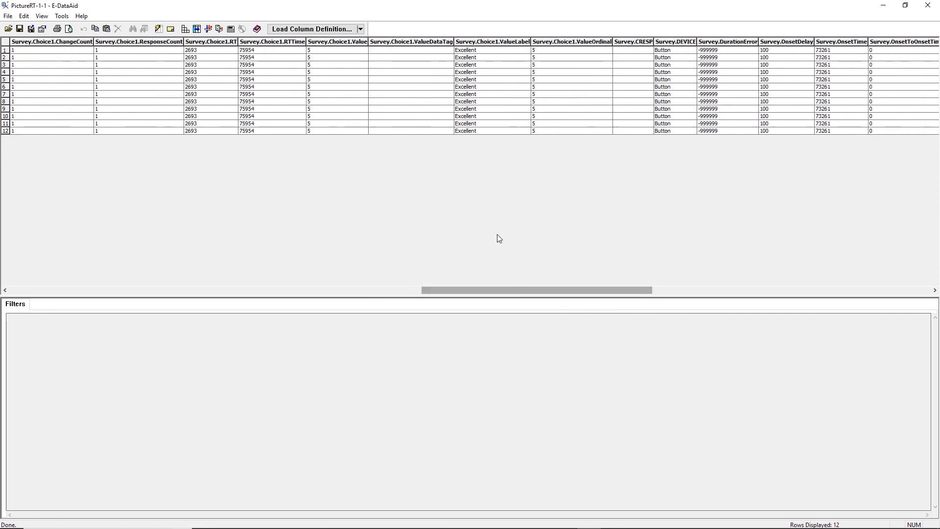
mouse_move(625, 68)
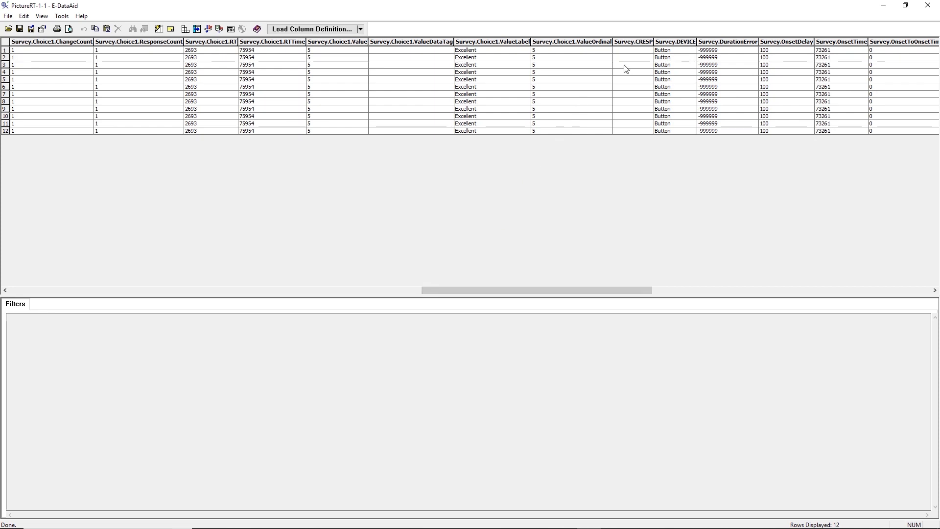